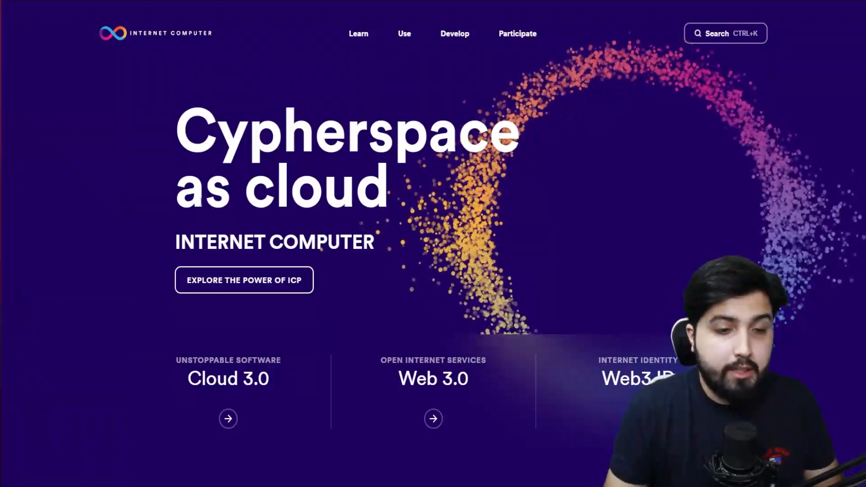
pyautogui.moveTo(243, 281)
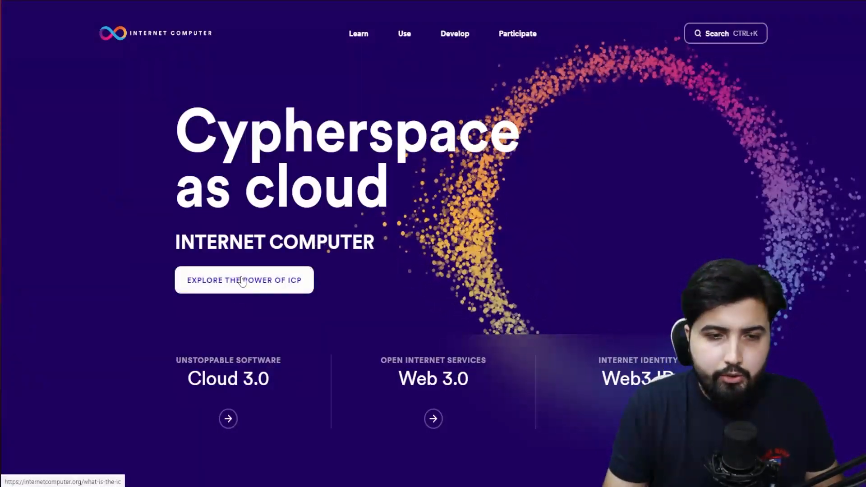
pyautogui.moveTo(234, 289)
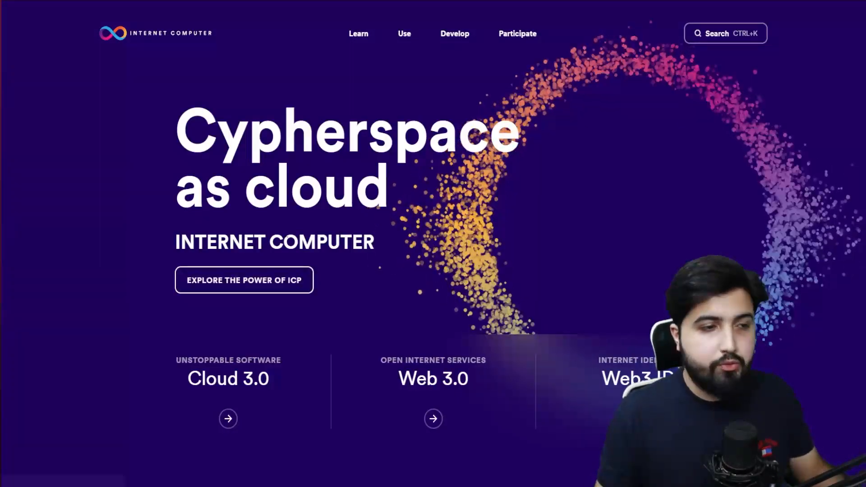
# Scroll through the Internet Computer (ICP) page's price chart and market statistics.
pyautogui.scroll(-3)
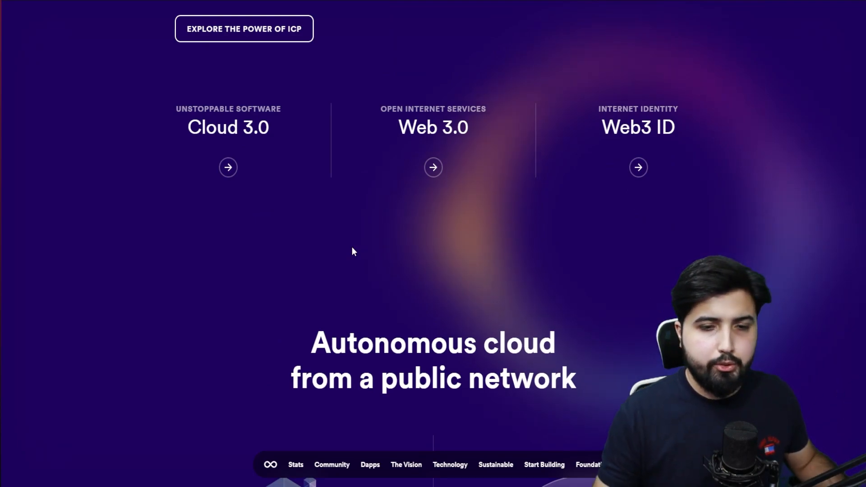
pyautogui.moveTo(384, 287)
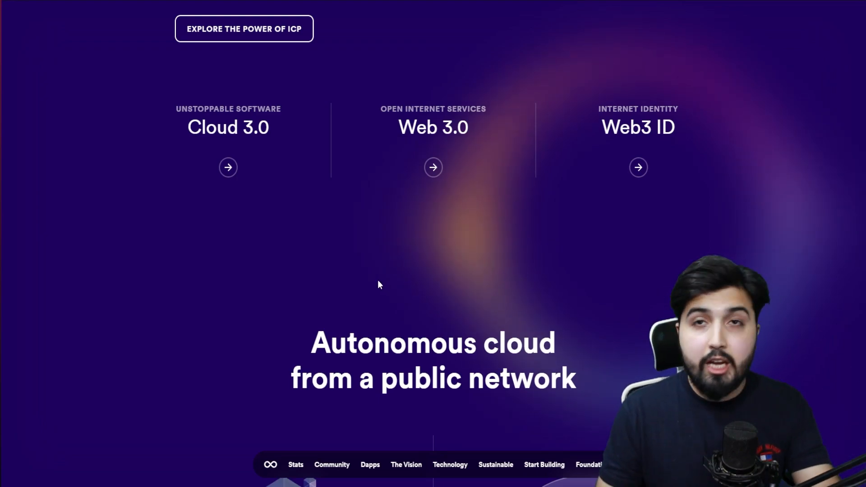
pyautogui.scroll(-3)
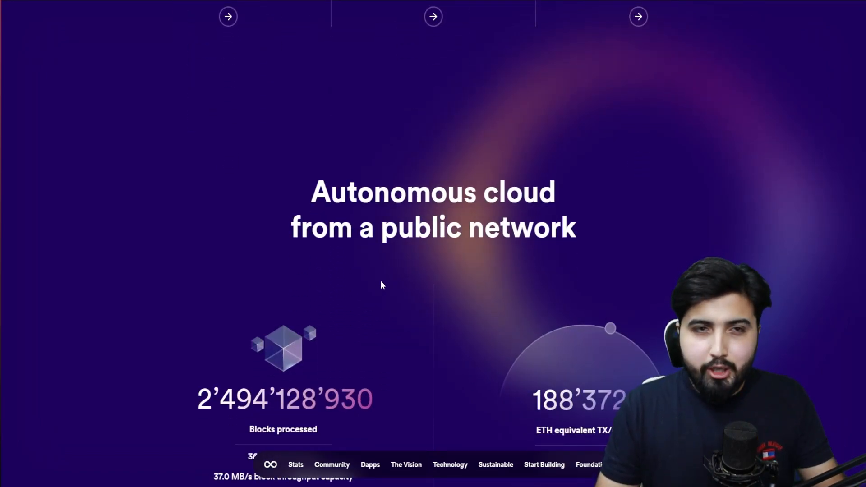
pyautogui.scroll(3)
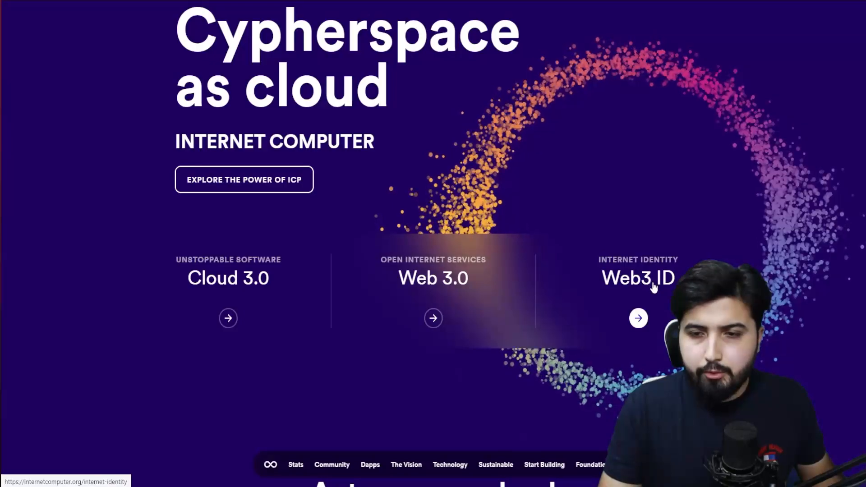
pyautogui.moveTo(608, 294)
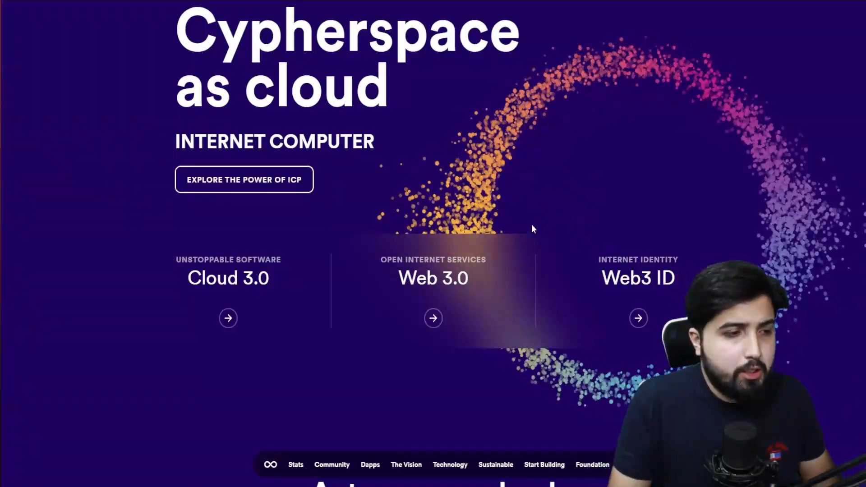
pyautogui.scroll(-3)
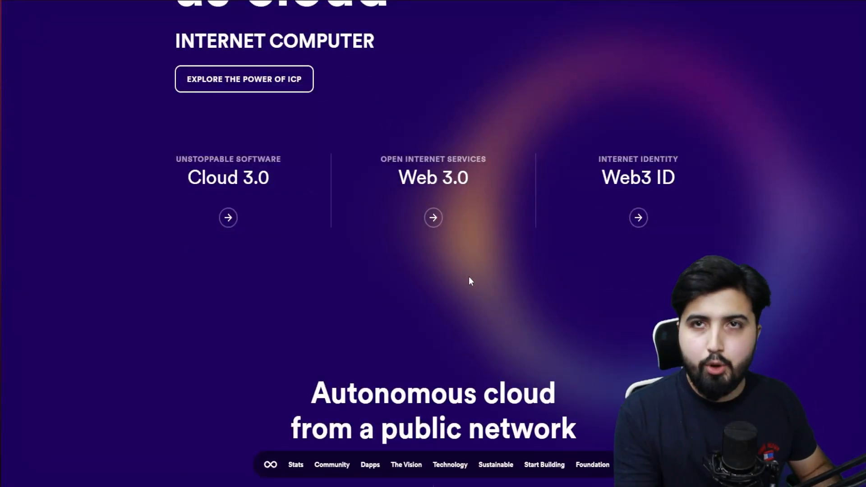
pyautogui.moveTo(462, 280)
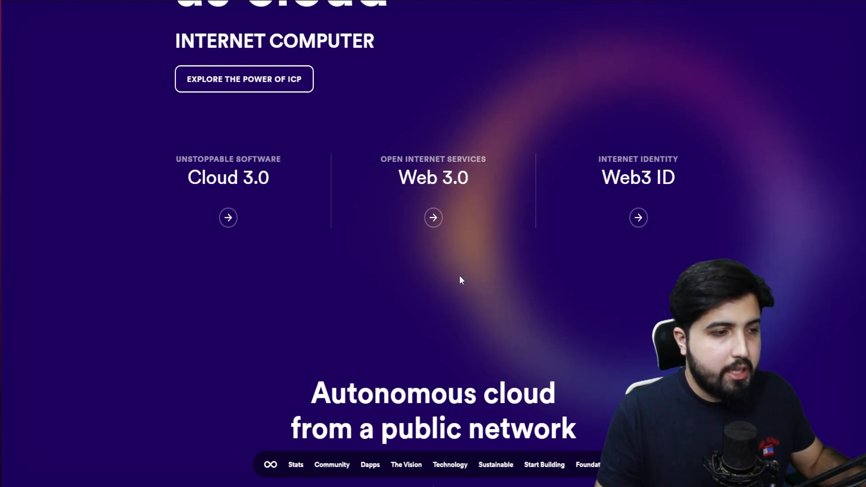
pyautogui.moveTo(442, 281)
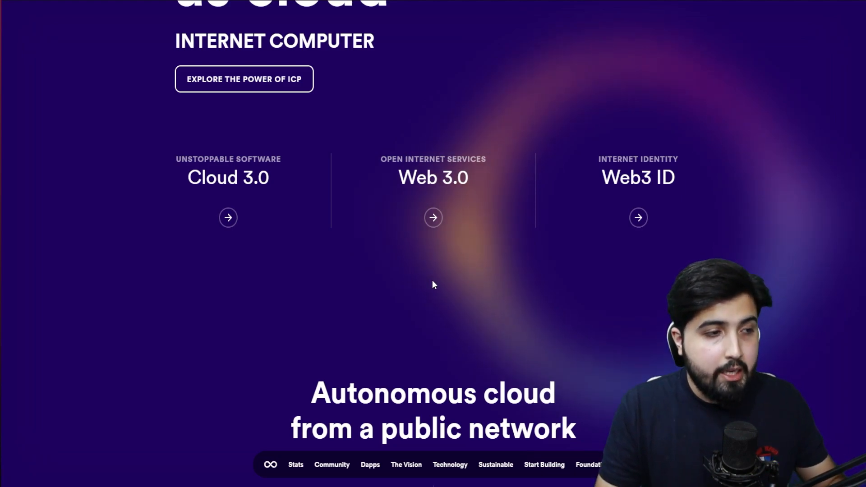
pyautogui.moveTo(563, 299)
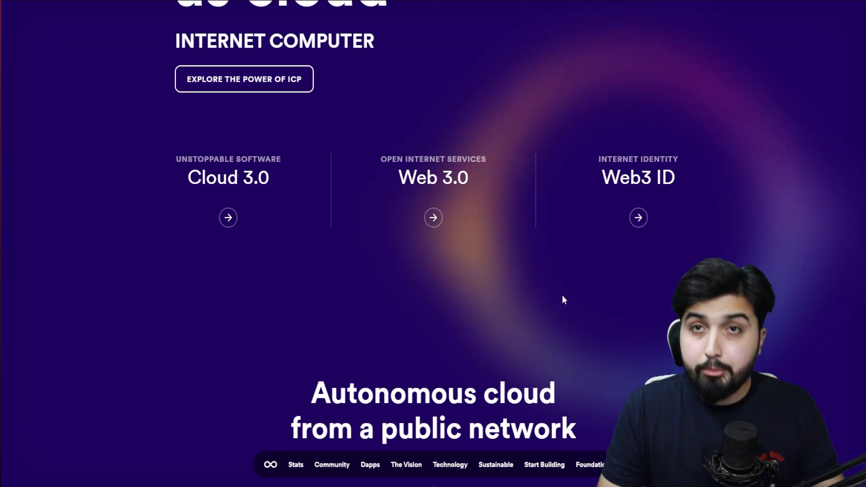
pyautogui.moveTo(488, 295)
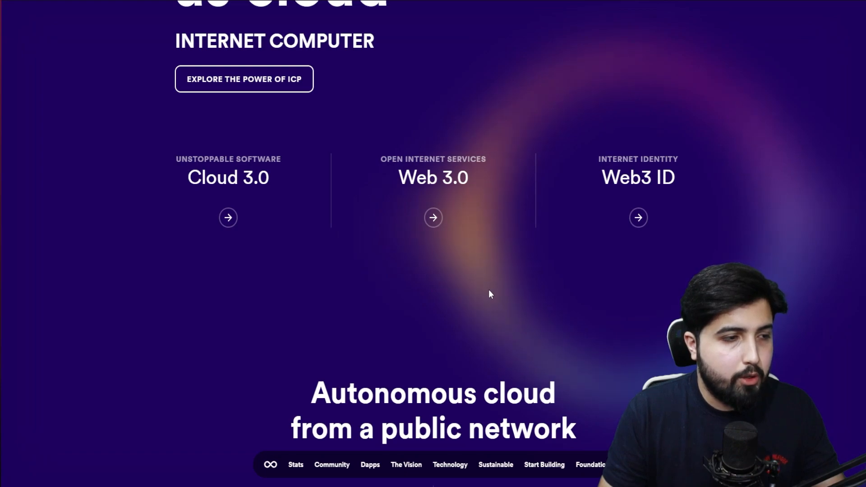
pyautogui.moveTo(528, 309)
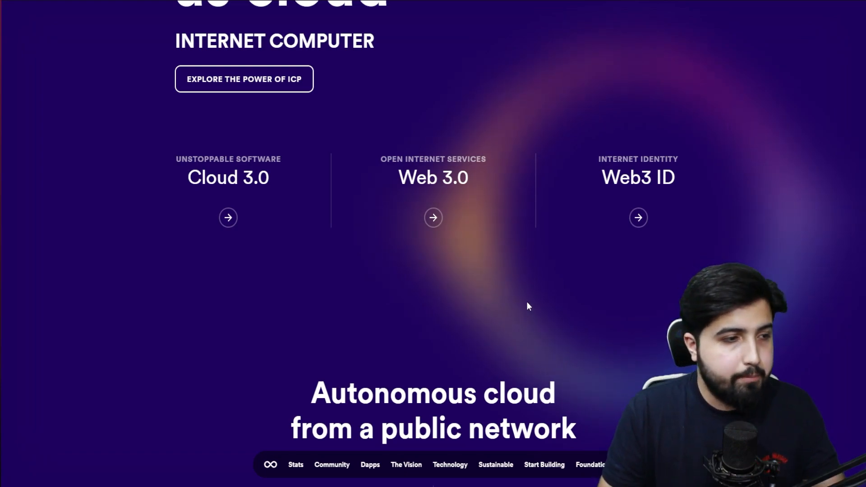
pyautogui.scroll(-3)
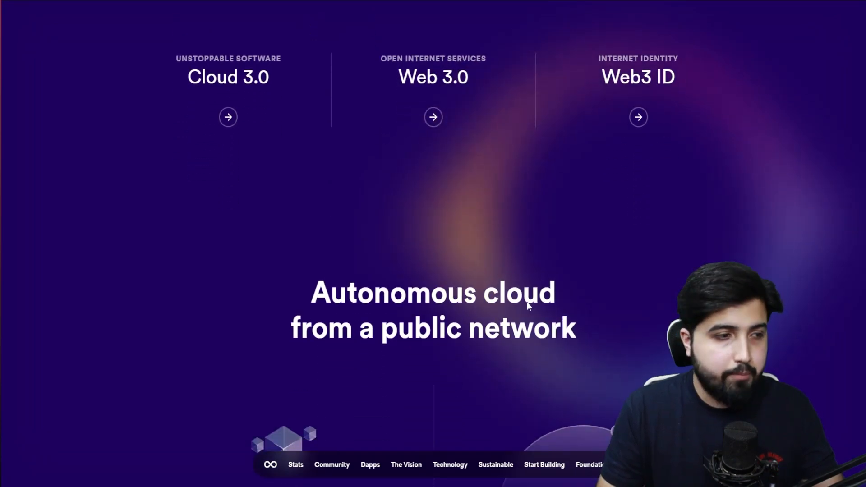
pyautogui.scroll(-3)
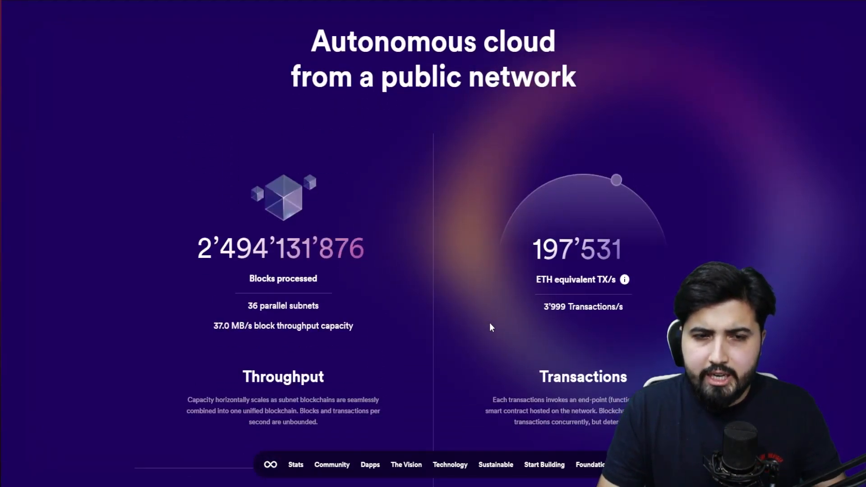
pyautogui.scroll(-3)
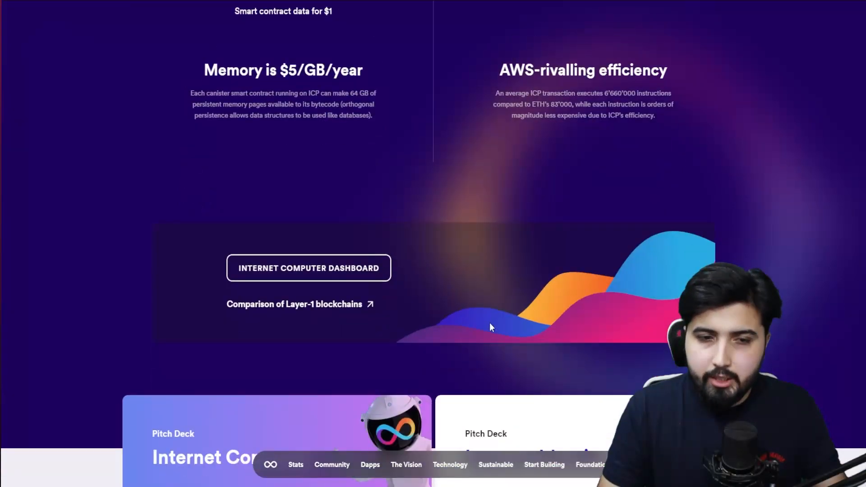
pyautogui.scroll(-3)
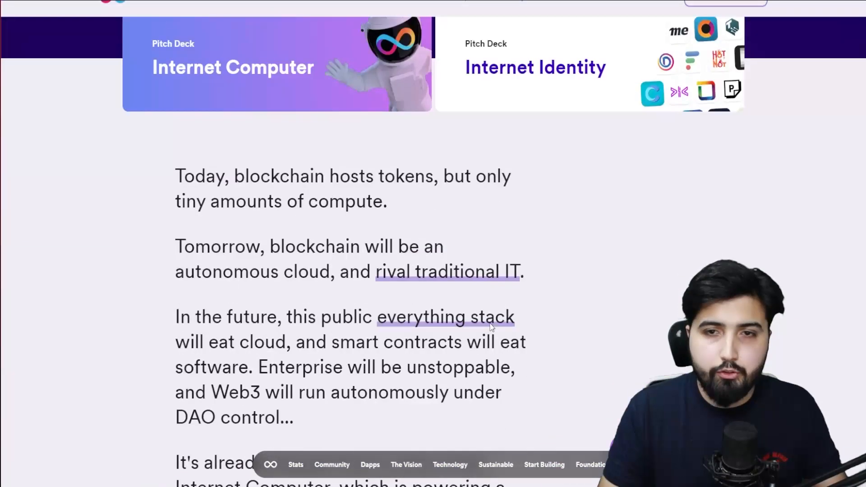
pyautogui.scroll(-3)
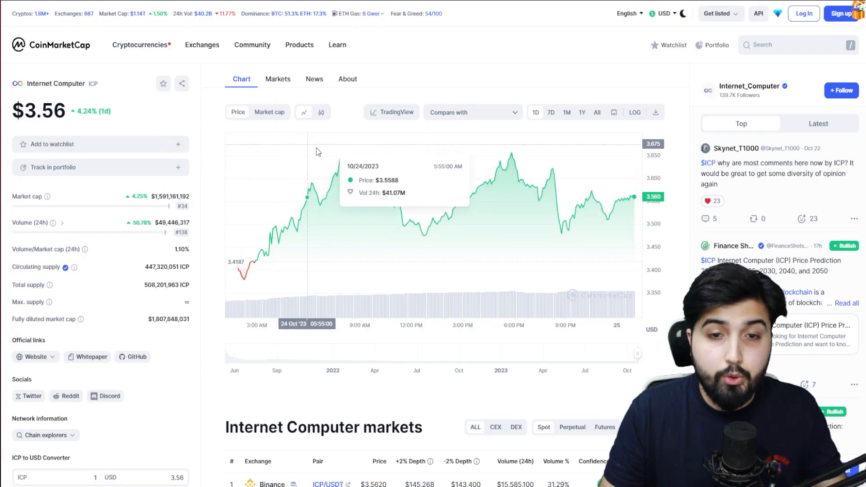
pyautogui.moveTo(288, 212)
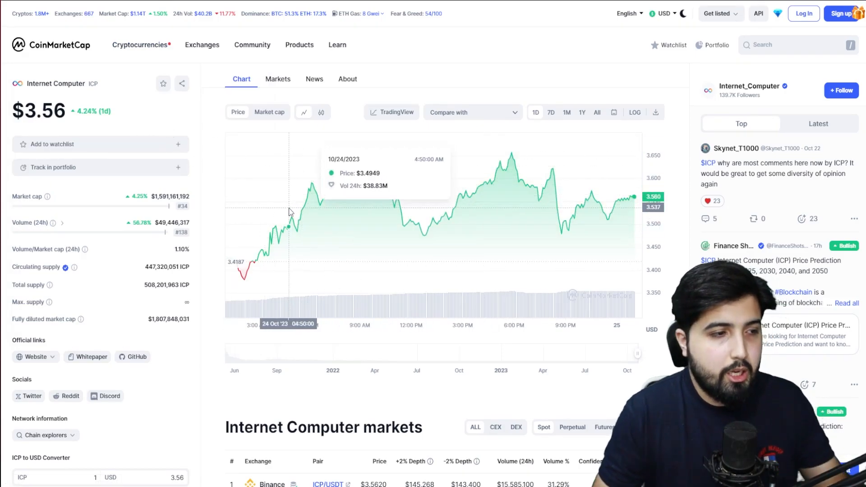
pyautogui.moveTo(144, 145)
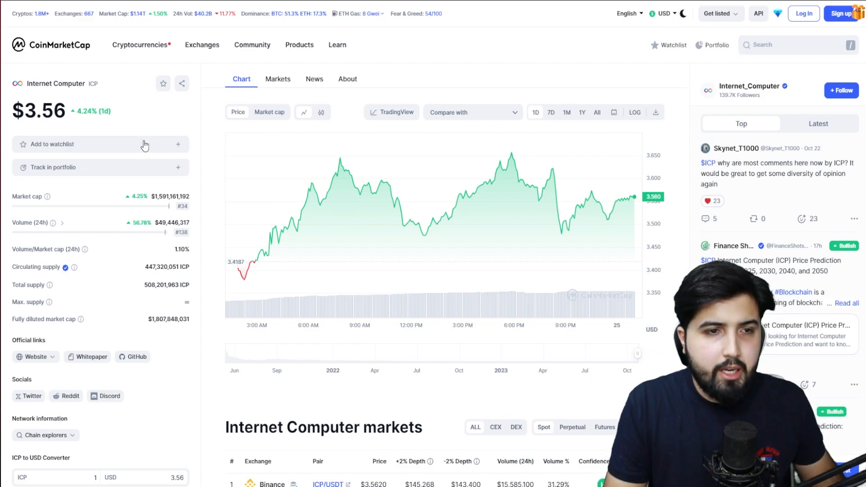
pyautogui.moveTo(109, 137)
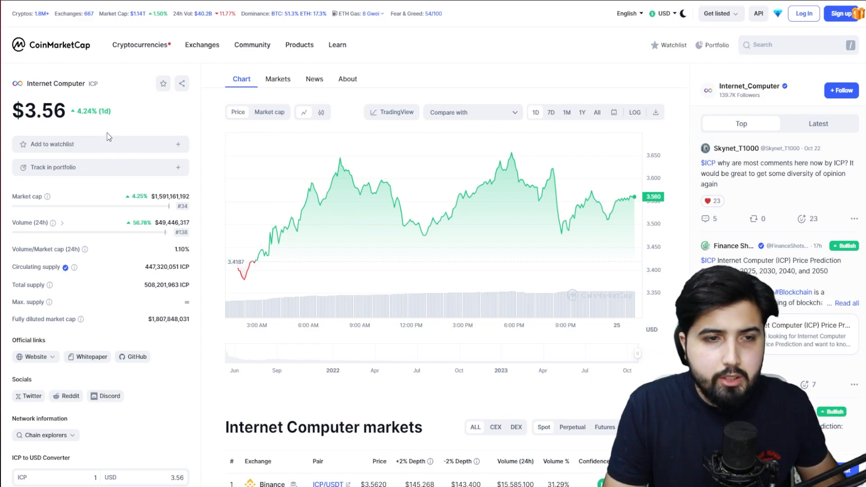
pyautogui.moveTo(89, 124)
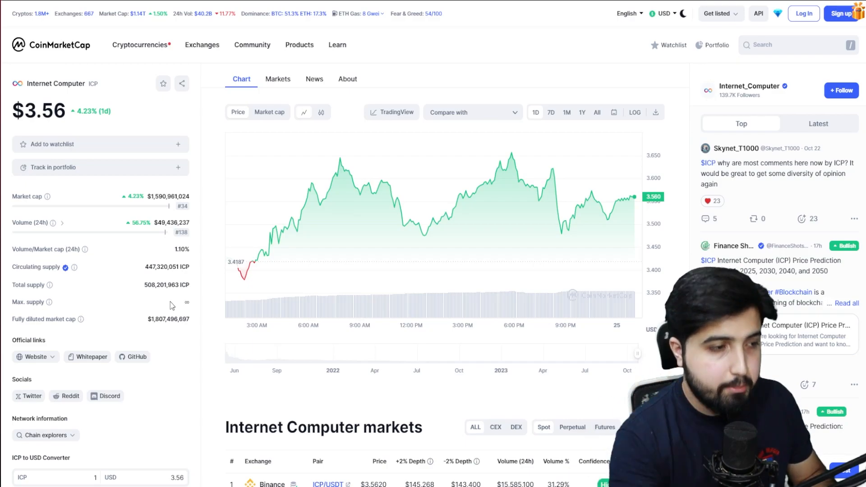
pyautogui.moveTo(172, 305)
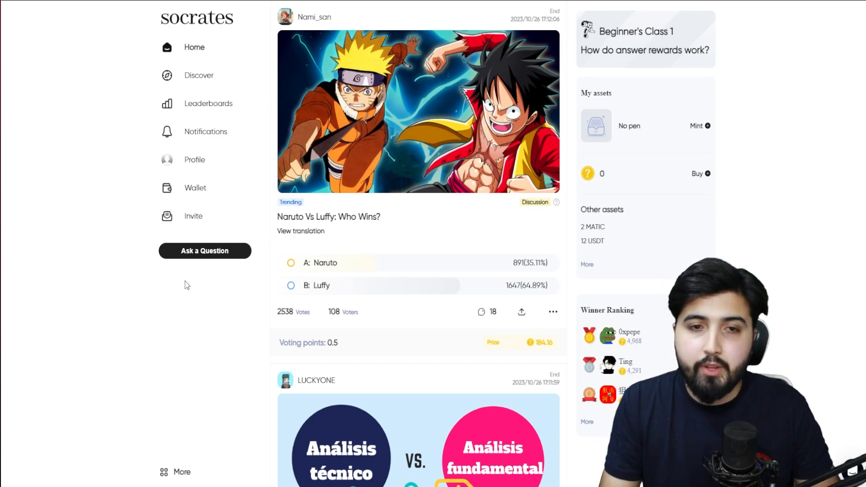
pyautogui.moveTo(384, 131)
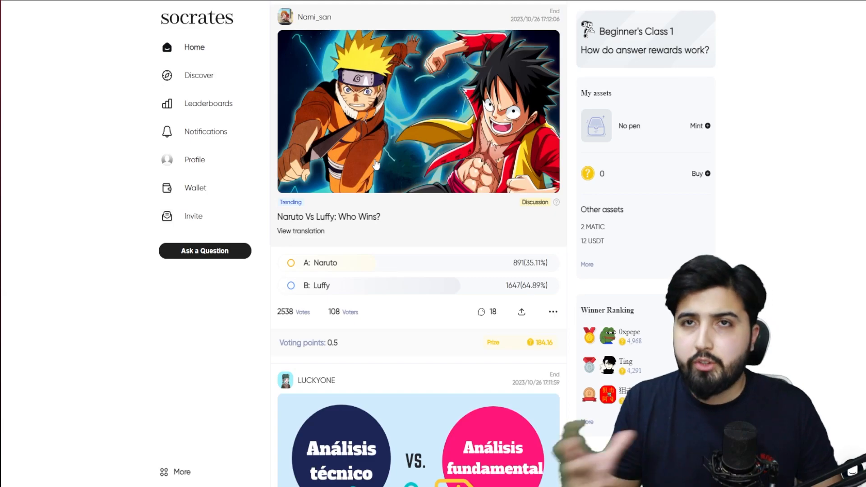
pyautogui.moveTo(684, 200)
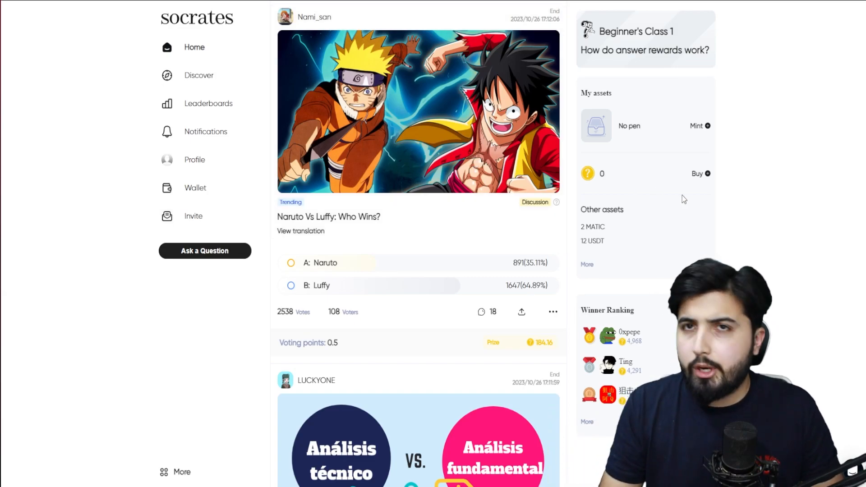
pyautogui.moveTo(750, 120)
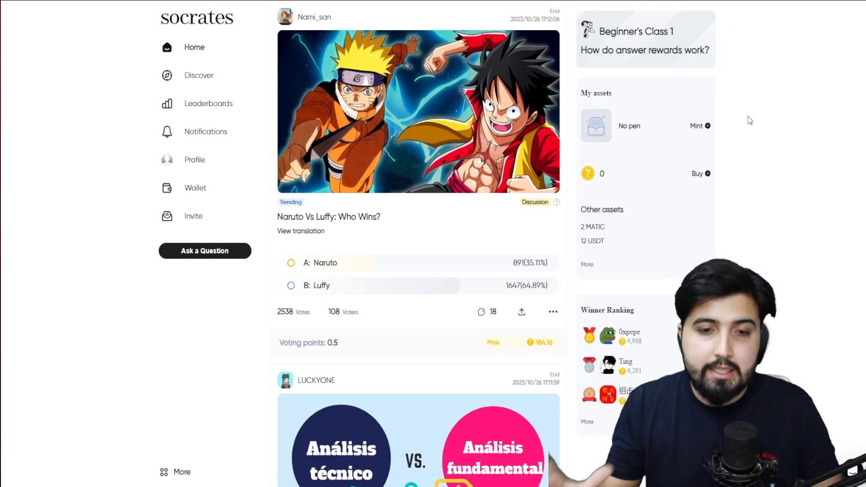
pyautogui.moveTo(330, 160)
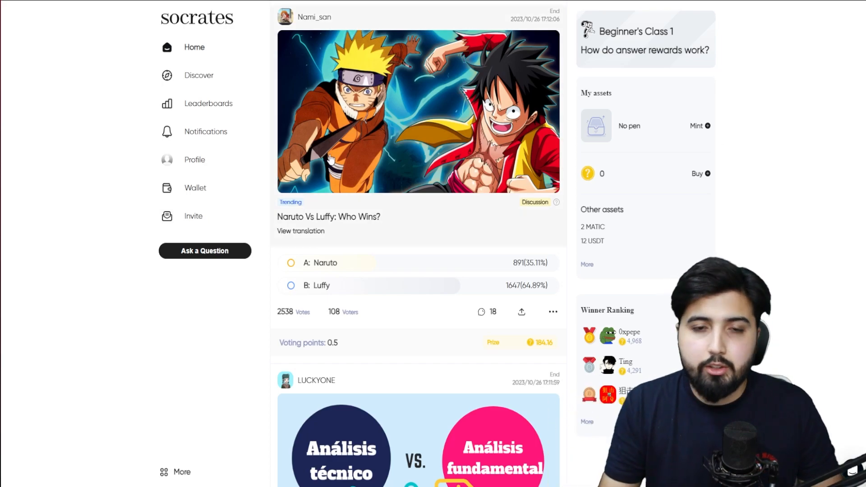
pyautogui.moveTo(424, 236)
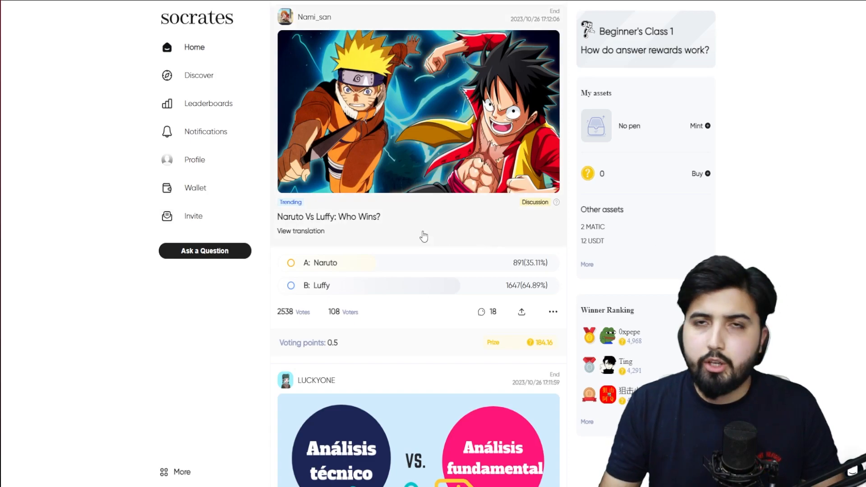
pyautogui.moveTo(455, 140)
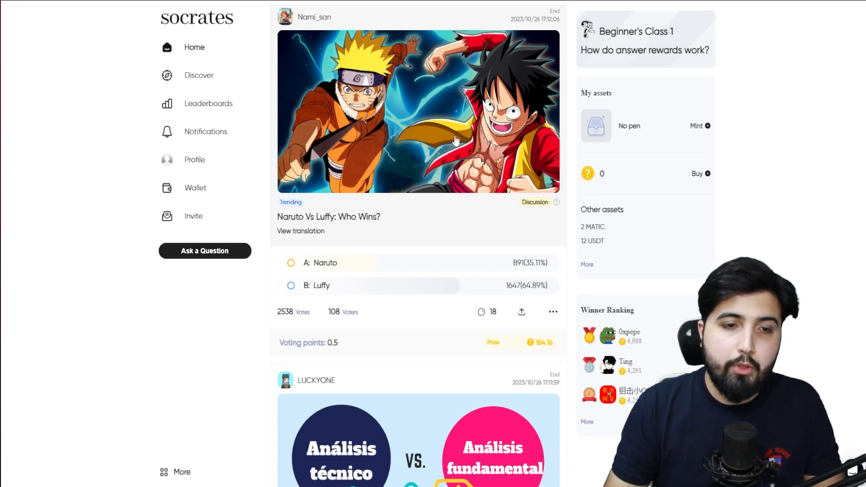
pyautogui.moveTo(204, 99)
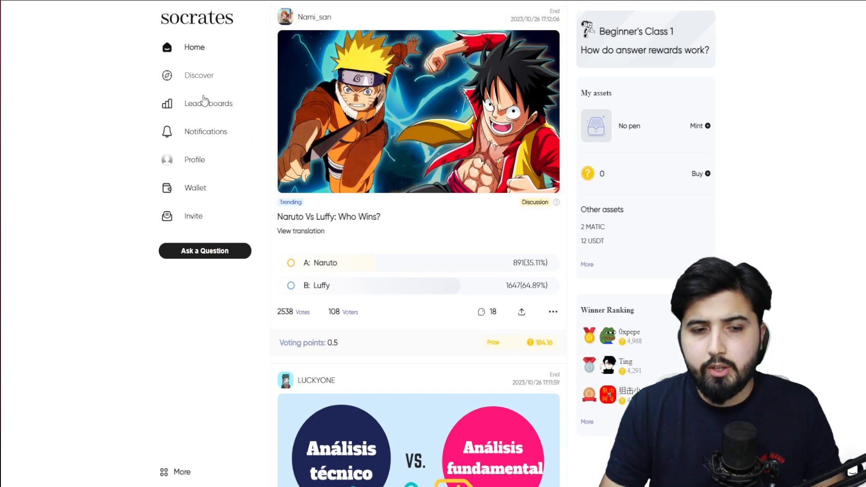
pyautogui.moveTo(418, 162)
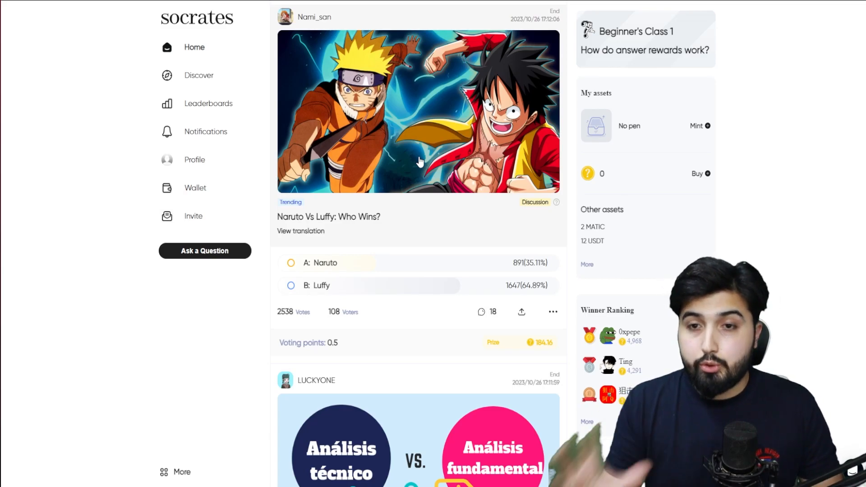
pyautogui.moveTo(790, 203)
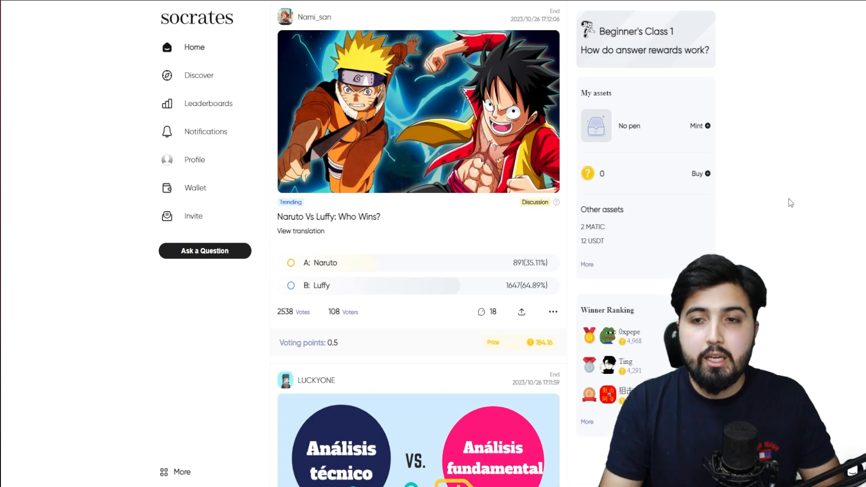
pyautogui.moveTo(700, 128)
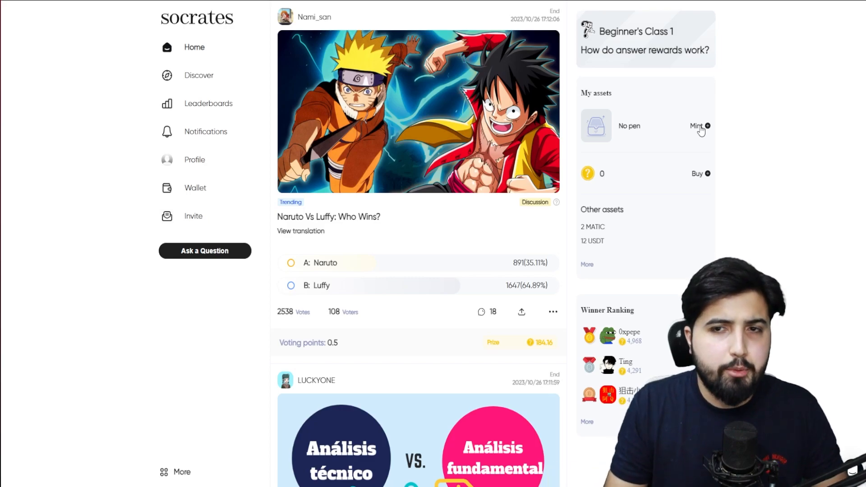
pyautogui.moveTo(746, 137)
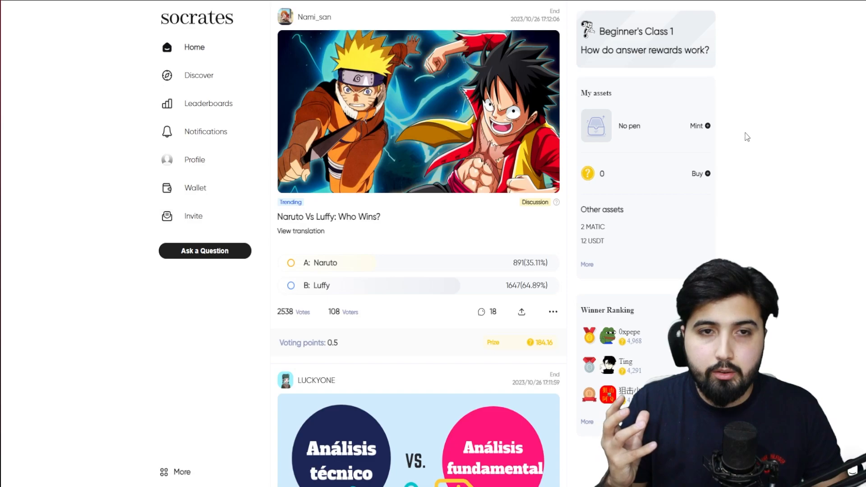
pyautogui.moveTo(712, 131)
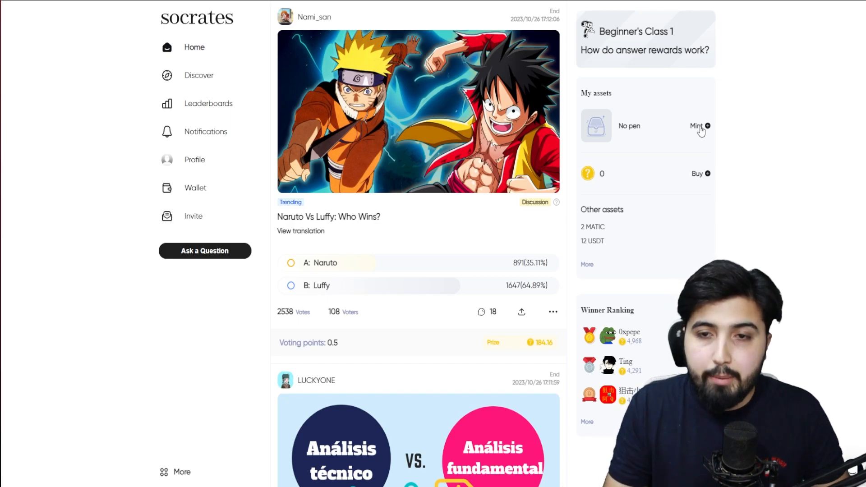
# Select the Lv.1 Pen for 10 USDT and submit the mint.
pyautogui.click(698, 126)
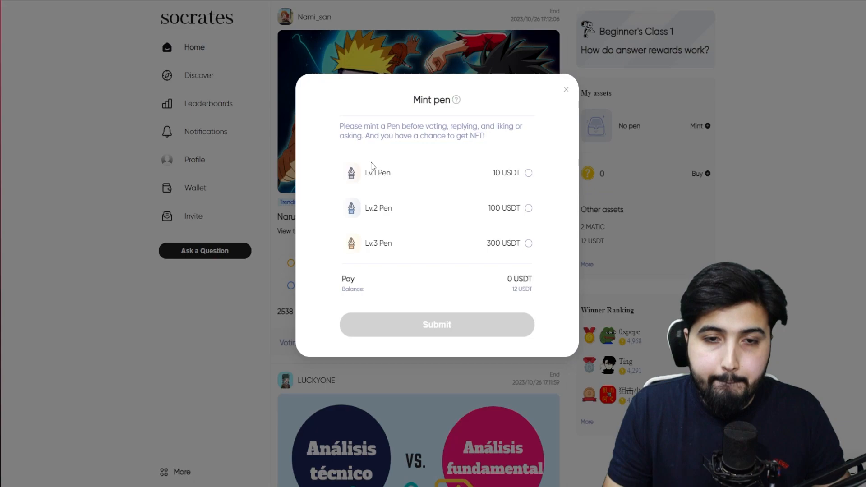
pyautogui.moveTo(390, 249)
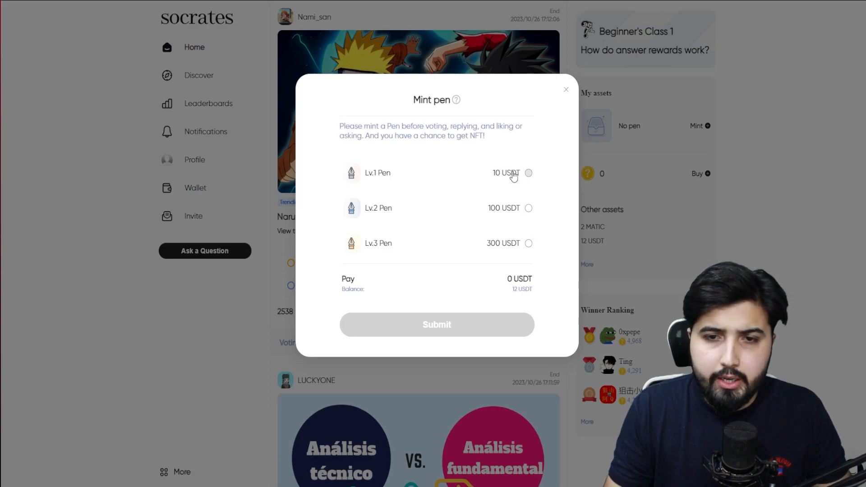
pyautogui.click(529, 172)
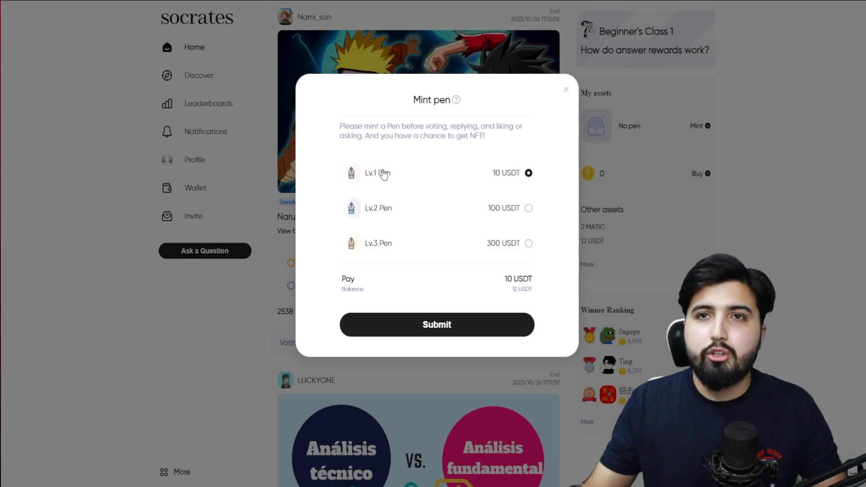
pyautogui.moveTo(512, 173)
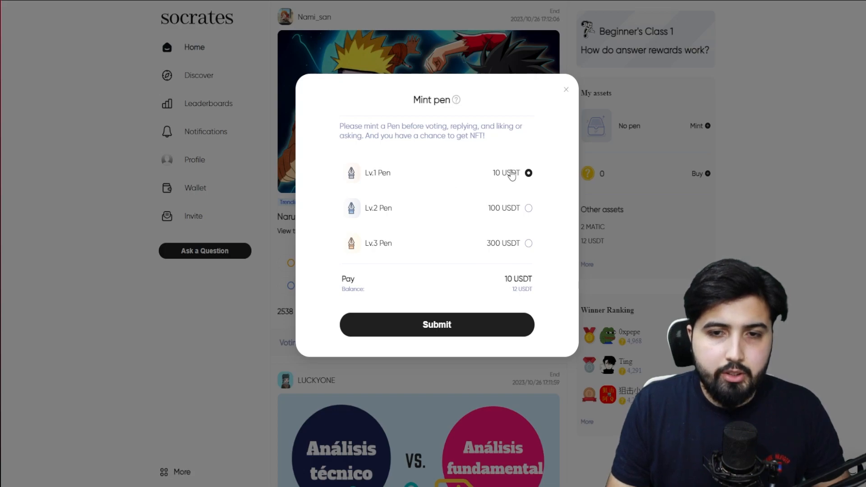
pyautogui.moveTo(440, 219)
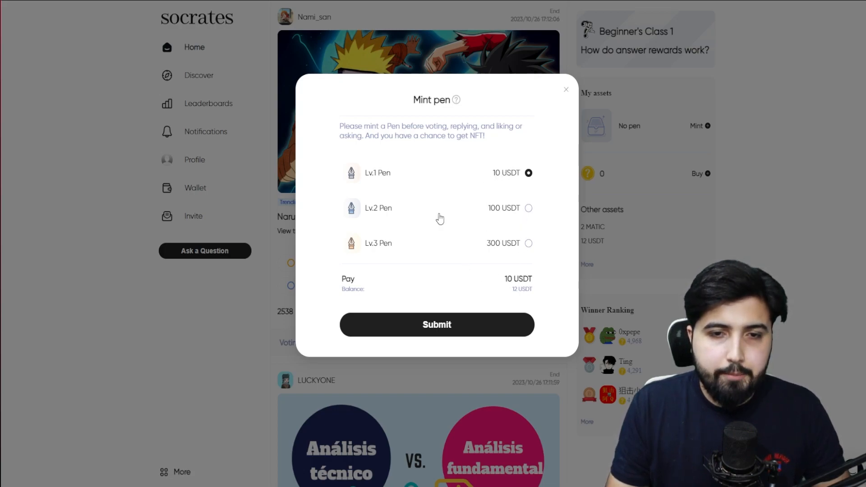
pyautogui.click(436, 325)
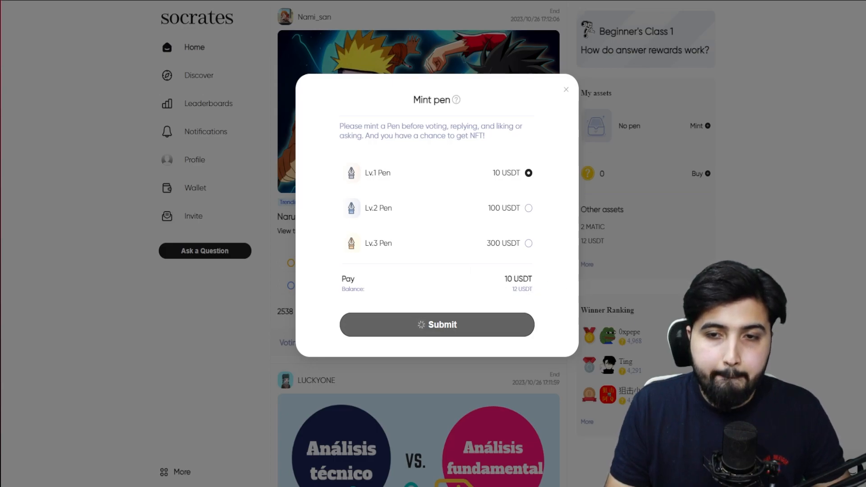
# Approve the 10 USDT spending cap and confirm the Lv.1 Pen mint transaction.
pyautogui.click(436, 324)
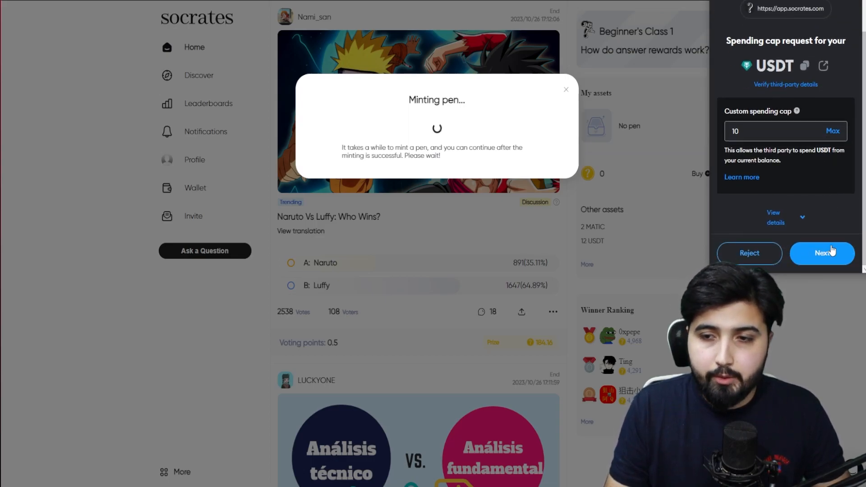
pyautogui.moveTo(827, 263)
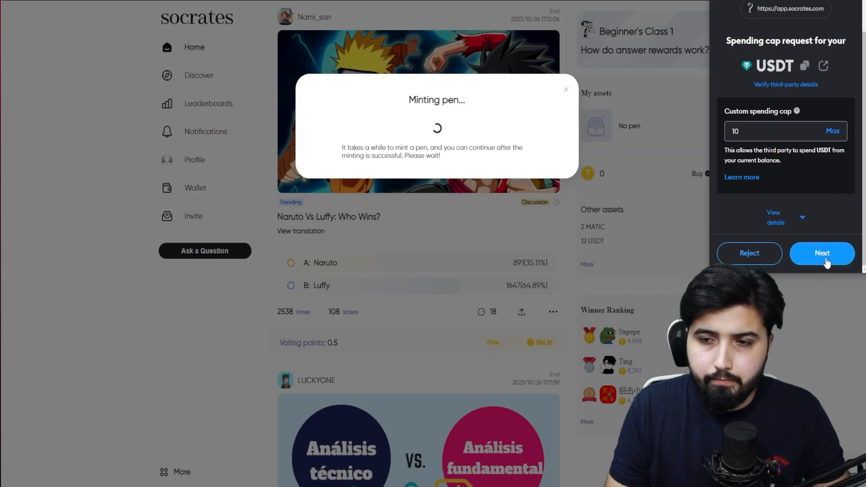
pyautogui.click(823, 254)
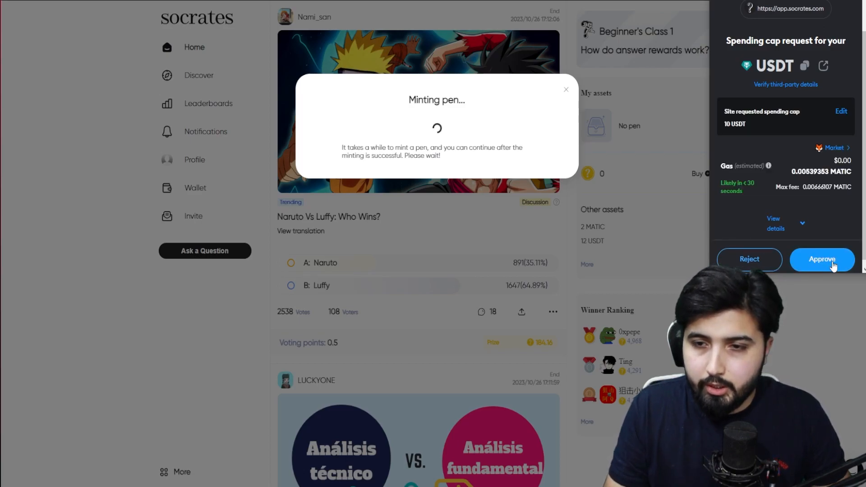
pyautogui.click(822, 259)
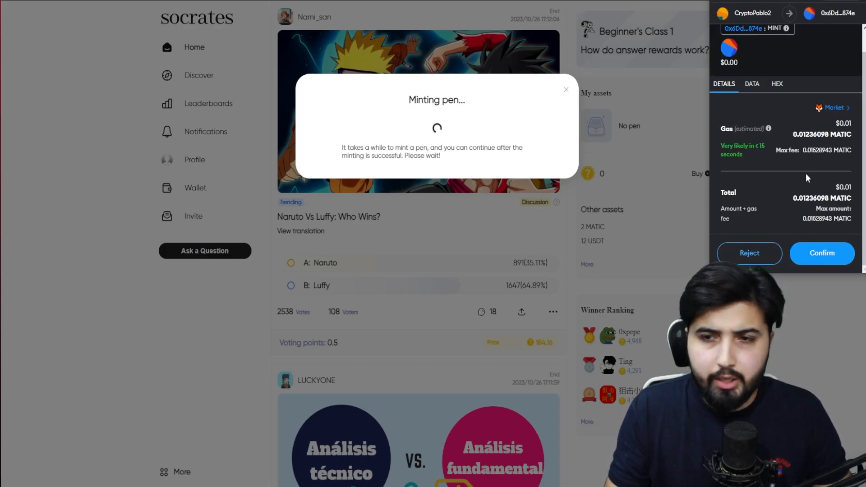
pyautogui.click(822, 253)
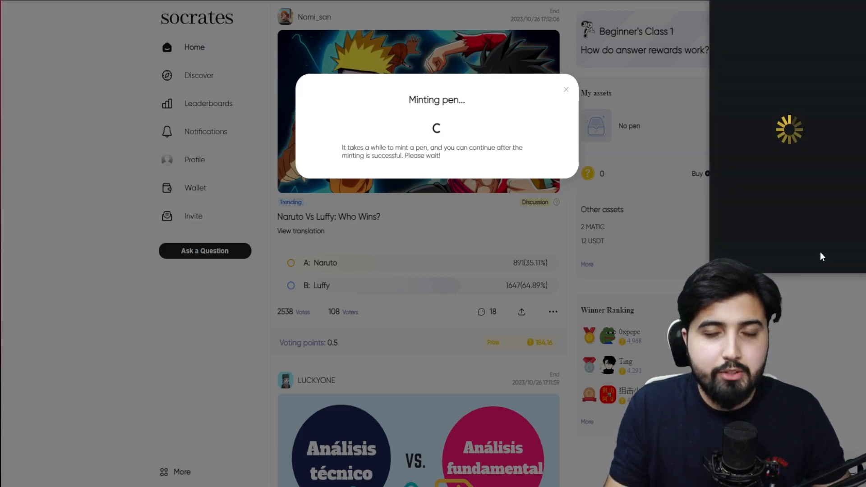
pyautogui.moveTo(658, 186)
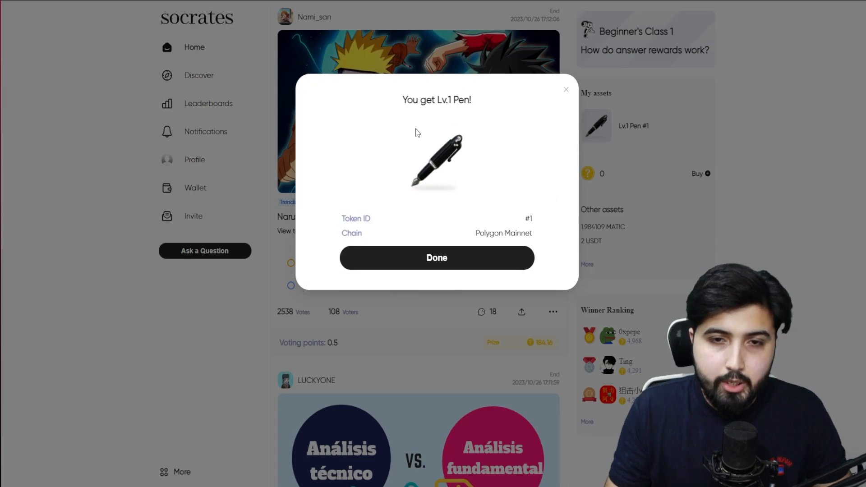
# Close the 'You get Lv.1 Pen!' success dialog.
pyautogui.click(436, 258)
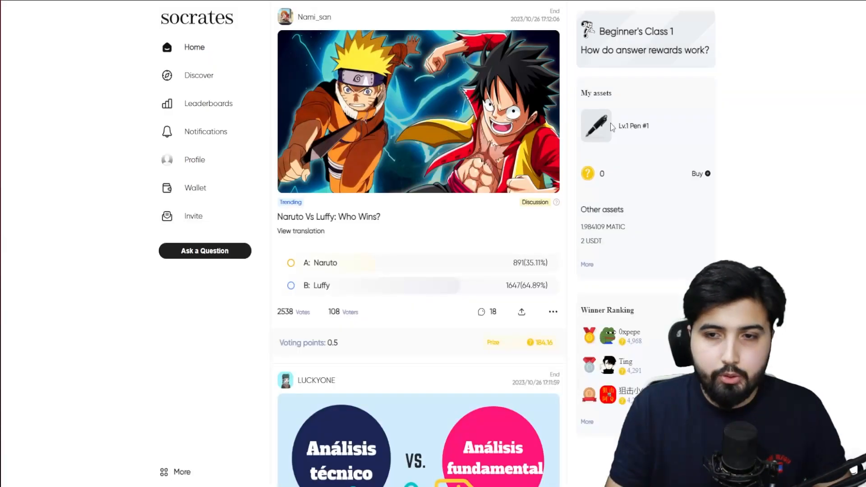
pyautogui.moveTo(628, 170)
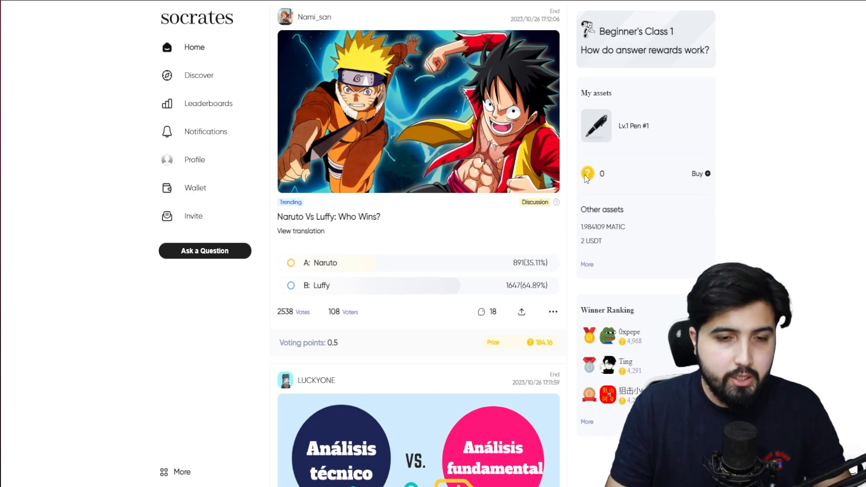
pyautogui.moveTo(577, 227)
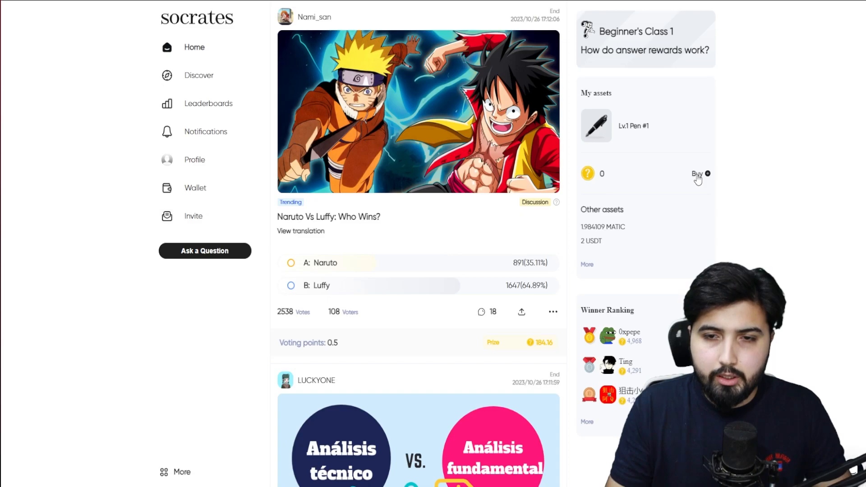
# Enter 2 in the Buy point(s) dialog and confirm paying 2 USDT.
pyautogui.click(697, 174)
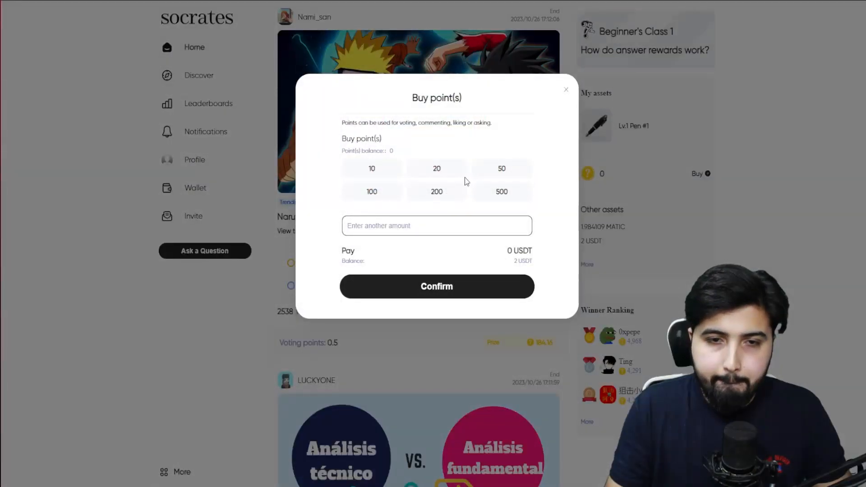
pyautogui.moveTo(467, 144)
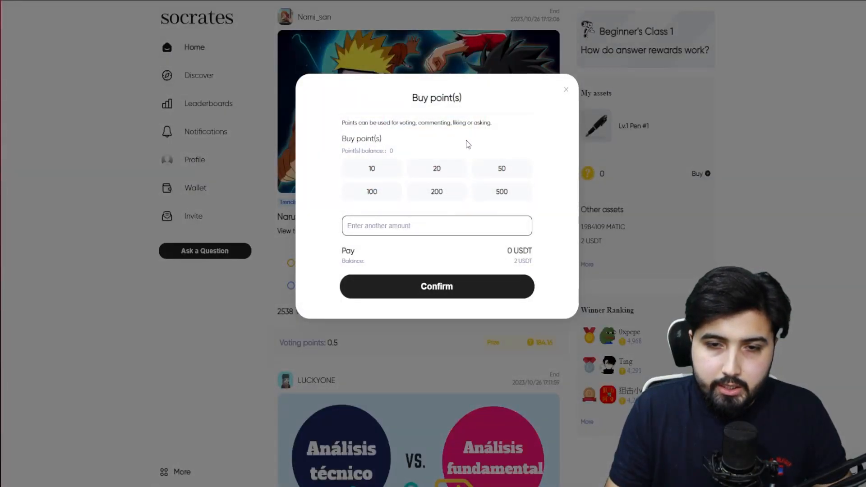
pyautogui.click(372, 169)
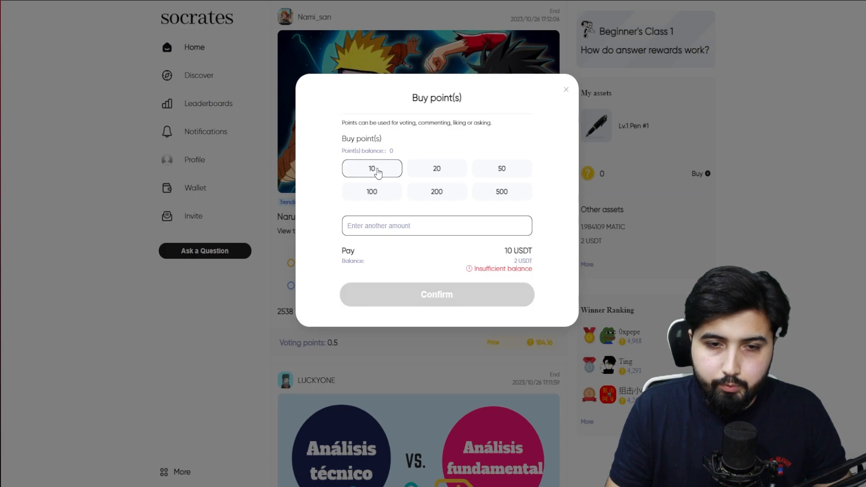
pyautogui.moveTo(356, 135)
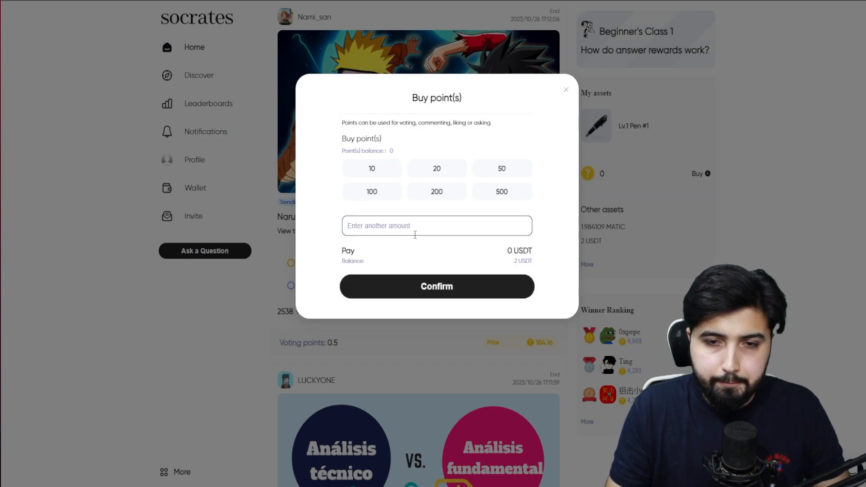
pyautogui.write('2')
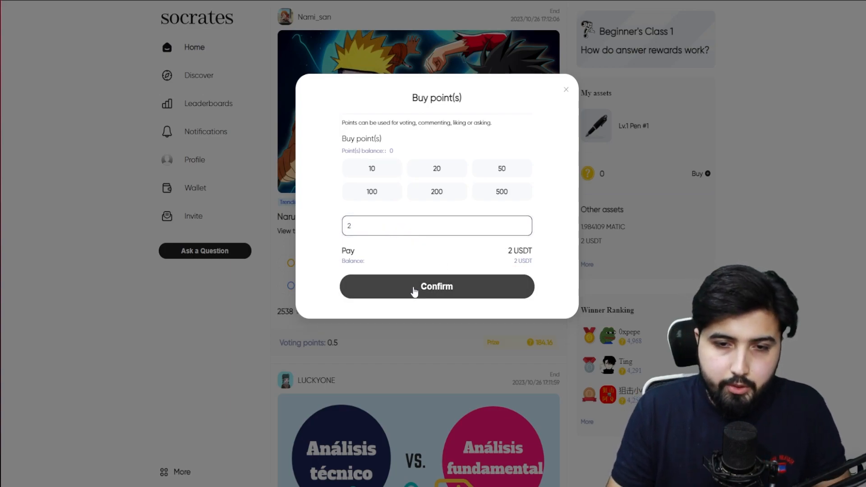
pyautogui.moveTo(436, 293)
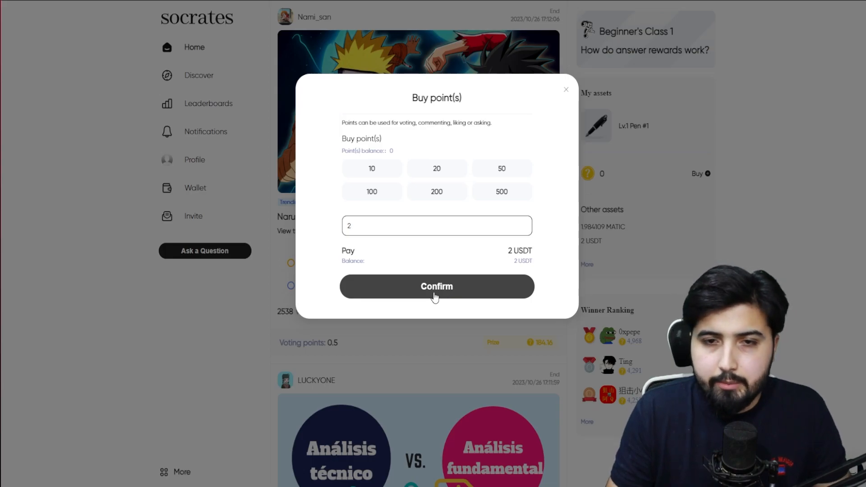
pyautogui.click(436, 287)
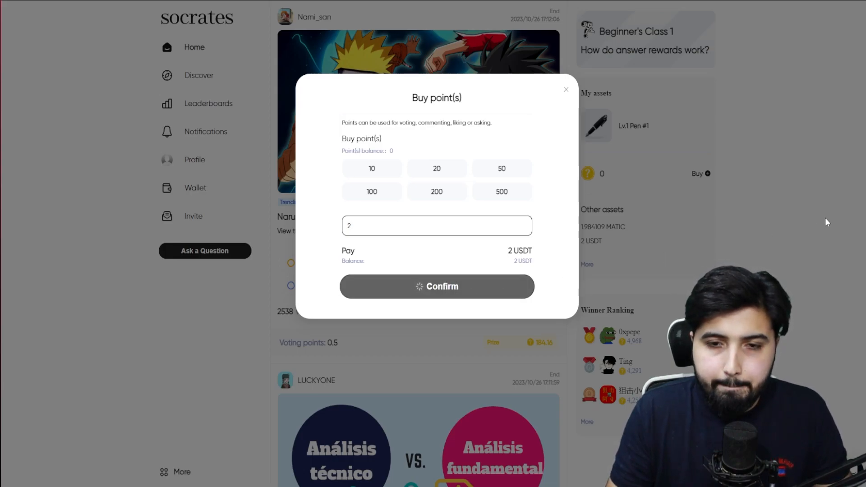
pyautogui.click(437, 286)
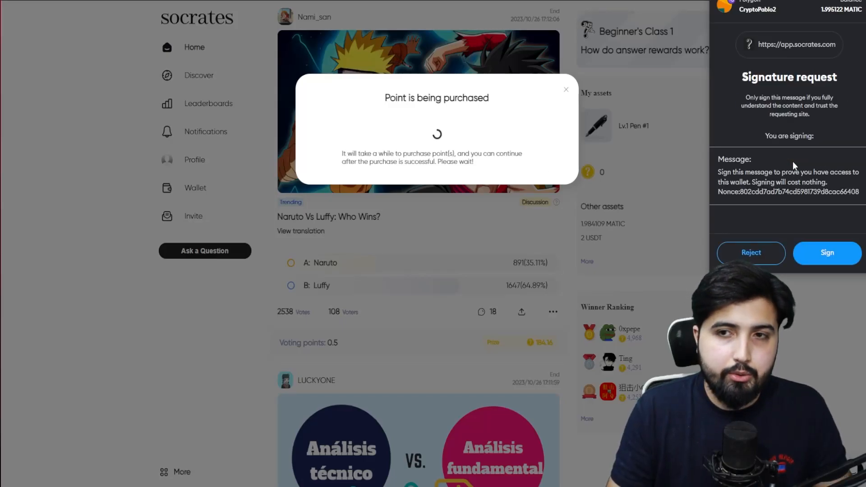
# Sign the MetaMask message and confirm the 2 USDT payment.
pyautogui.click(827, 253)
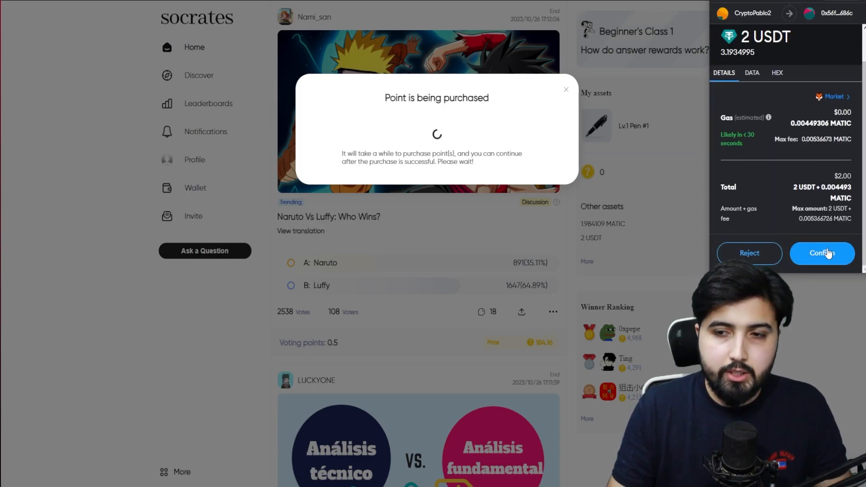
pyautogui.click(821, 253)
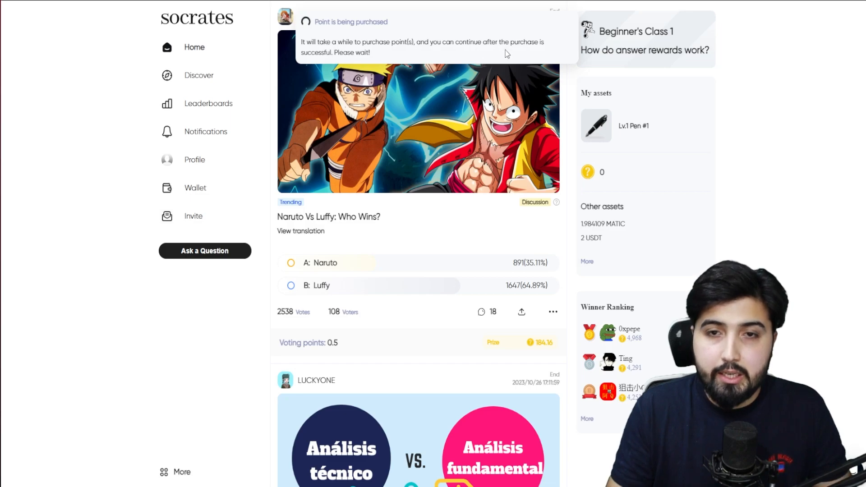
pyautogui.moveTo(416, 56)
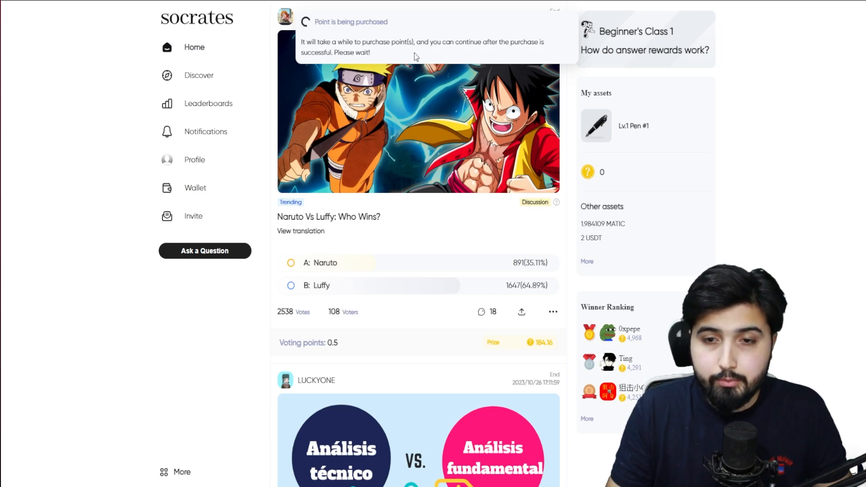
pyautogui.moveTo(645, 53)
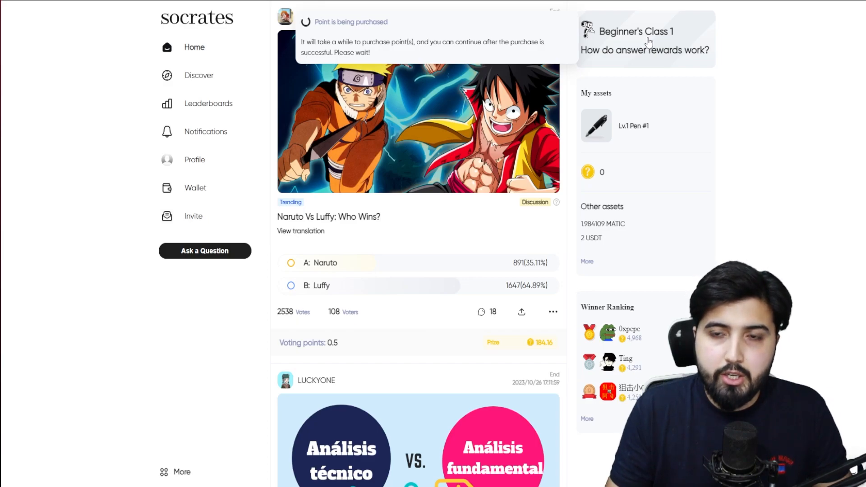
# Dismiss the Transaction complete notice and read the Beginner's Class 1 answer-rewards guide.
pyautogui.click(645, 50)
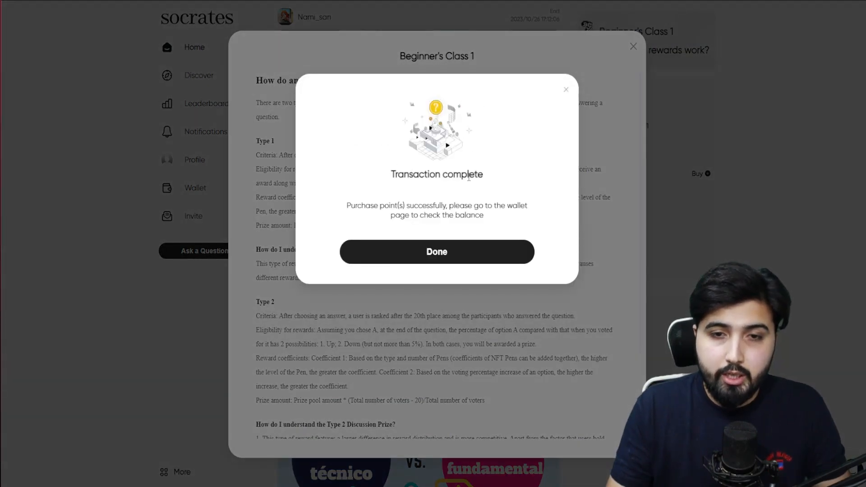
pyautogui.moveTo(492, 226)
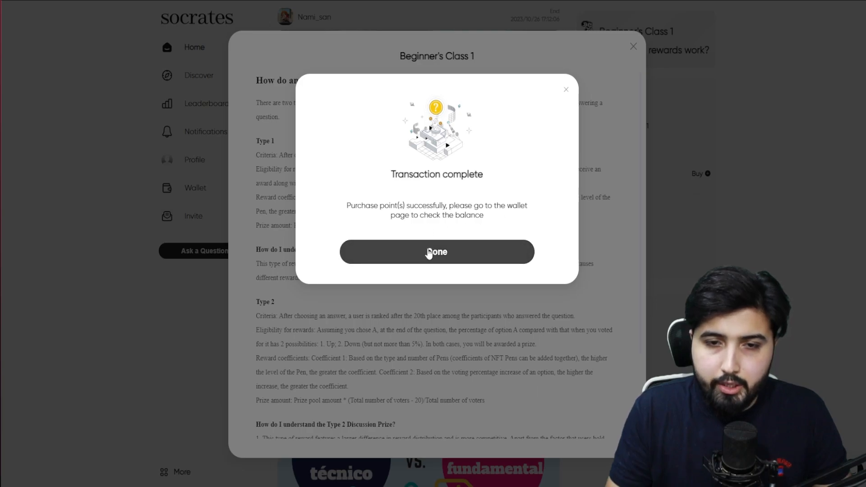
pyautogui.click(437, 252)
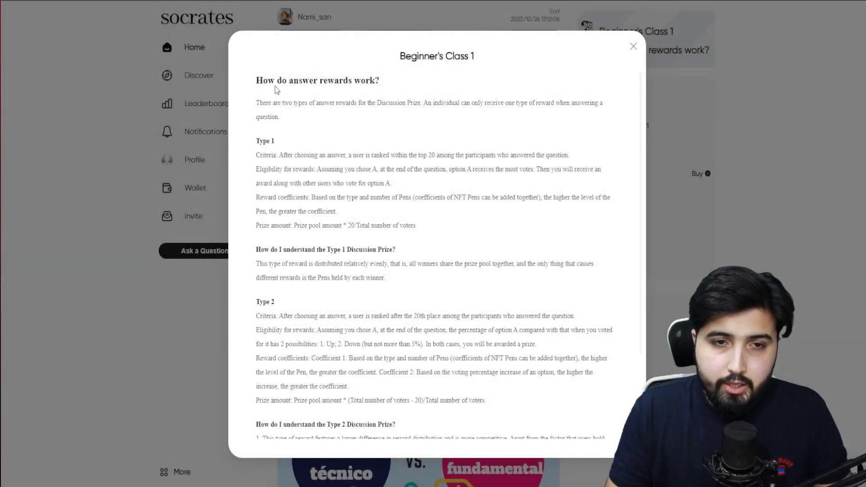
pyautogui.click(634, 46)
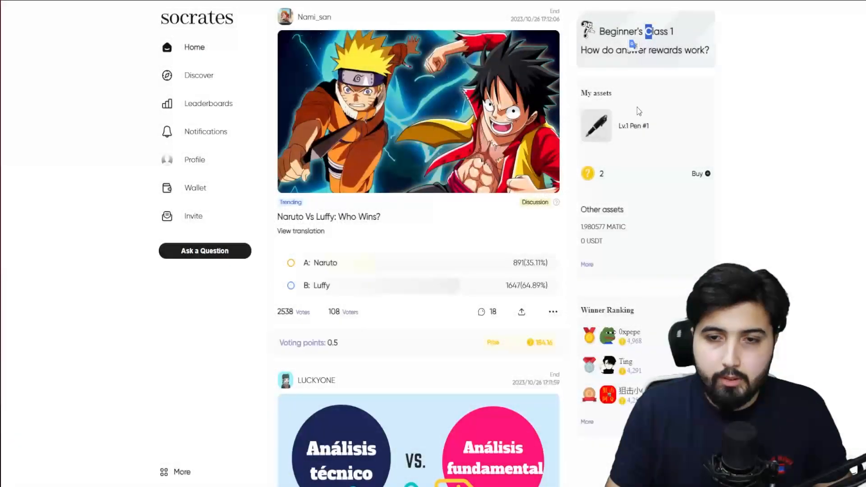
pyautogui.click(645, 41)
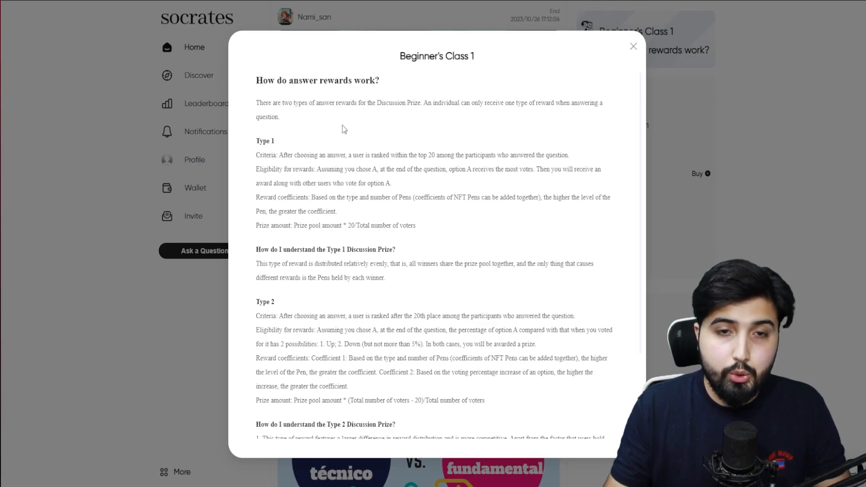
pyautogui.moveTo(269, 115)
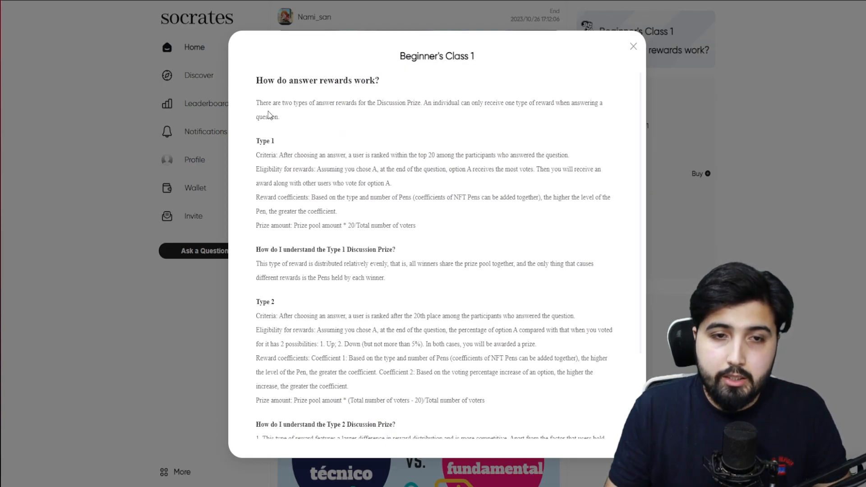
pyautogui.moveTo(363, 115)
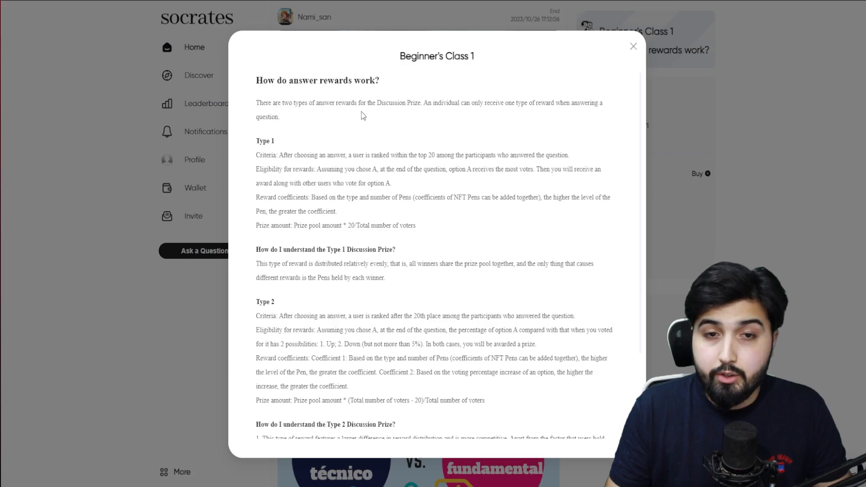
pyautogui.moveTo(515, 115)
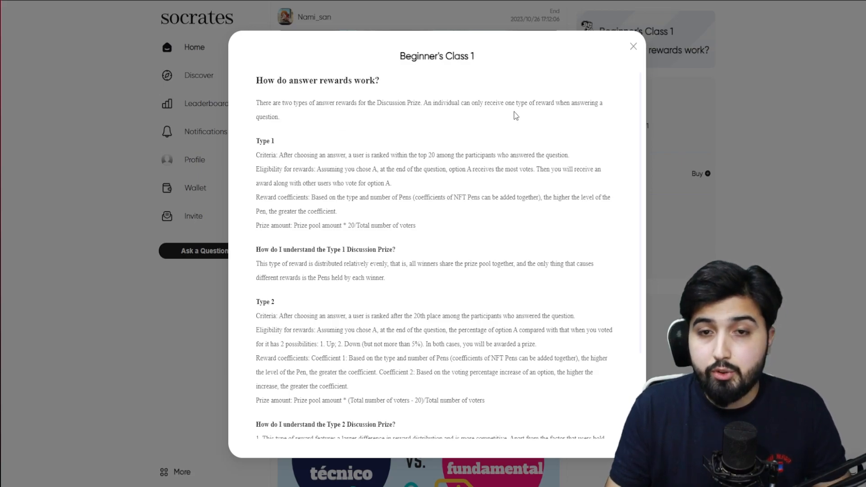
pyautogui.moveTo(354, 129)
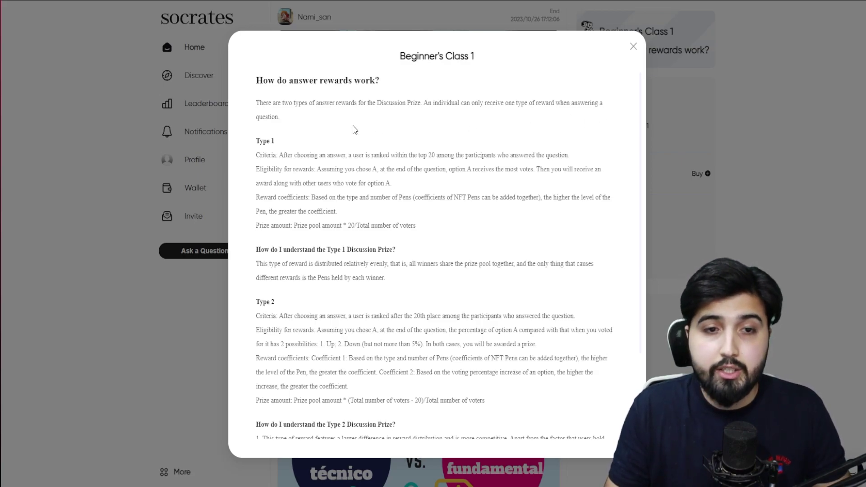
pyautogui.moveTo(255, 178)
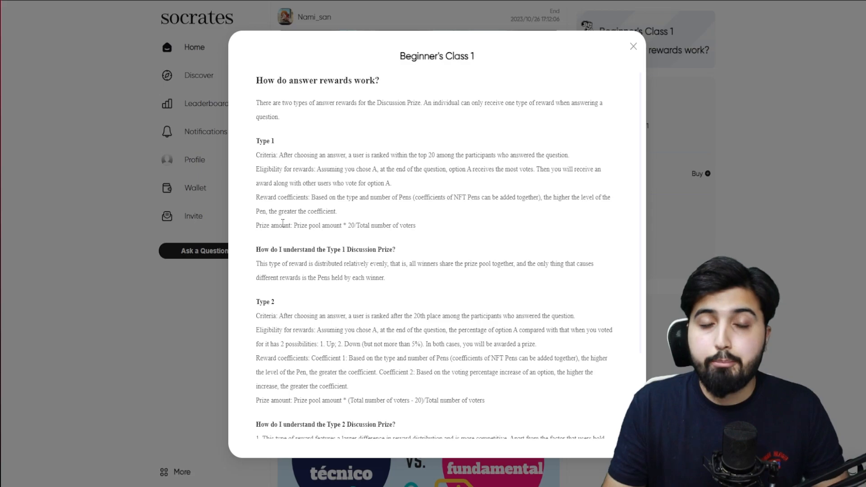
pyautogui.moveTo(302, 237)
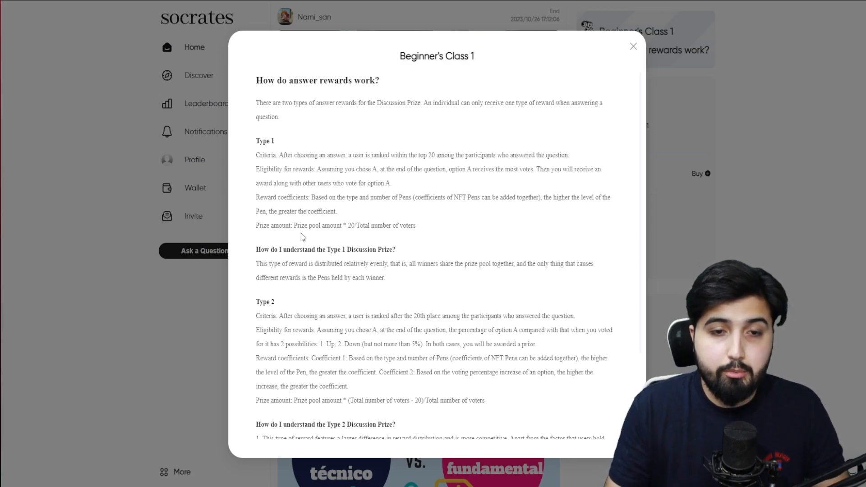
pyautogui.moveTo(313, 243)
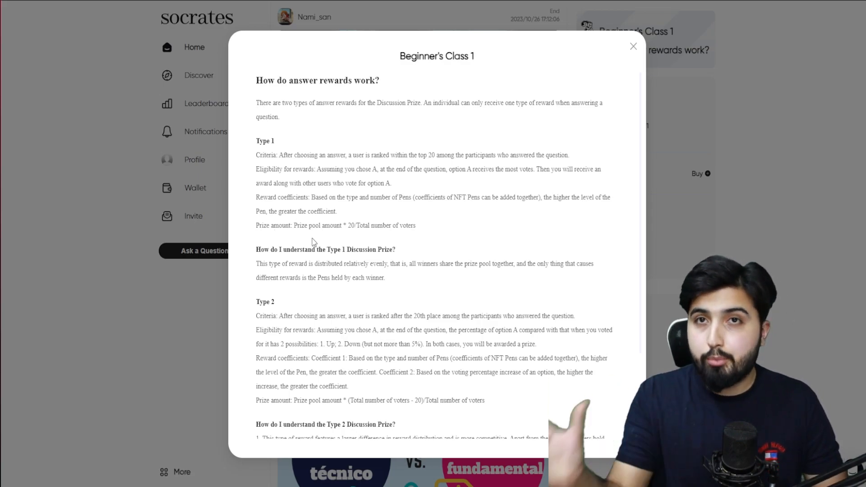
pyautogui.moveTo(346, 225)
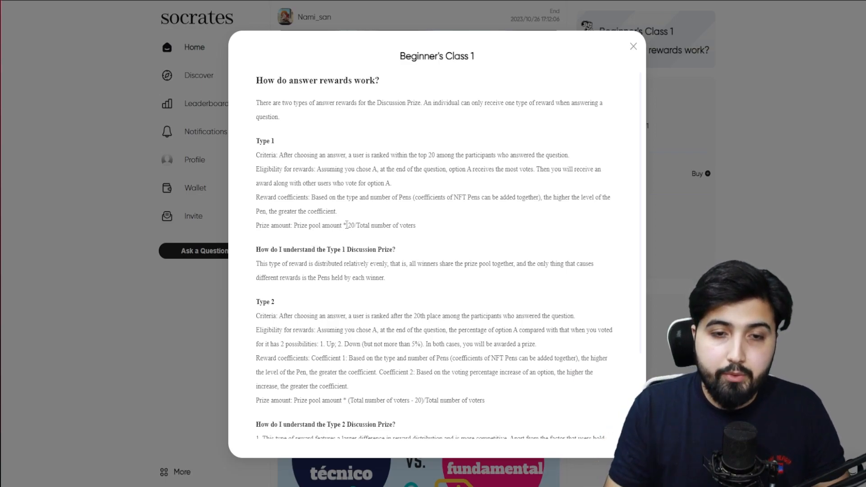
pyautogui.moveTo(329, 240)
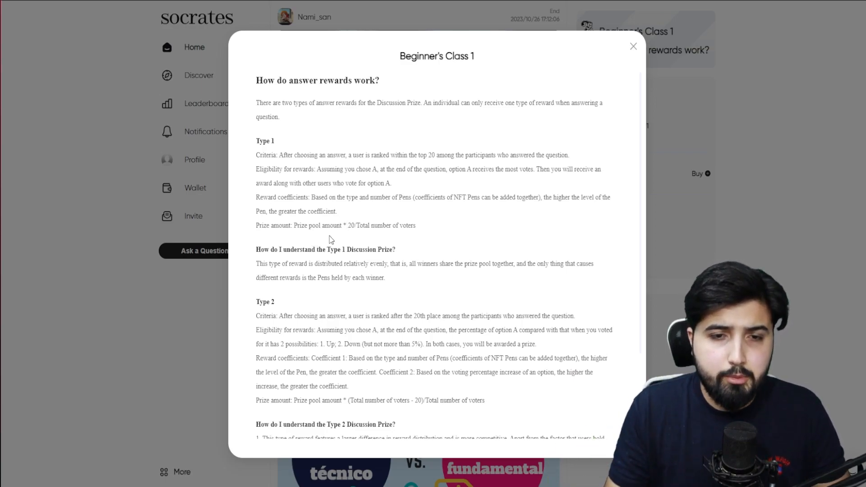
pyautogui.moveTo(363, 243)
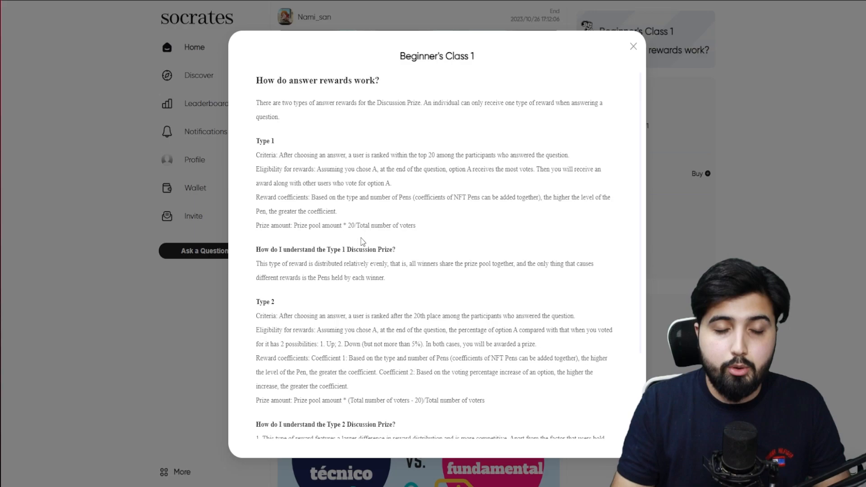
pyautogui.moveTo(387, 243)
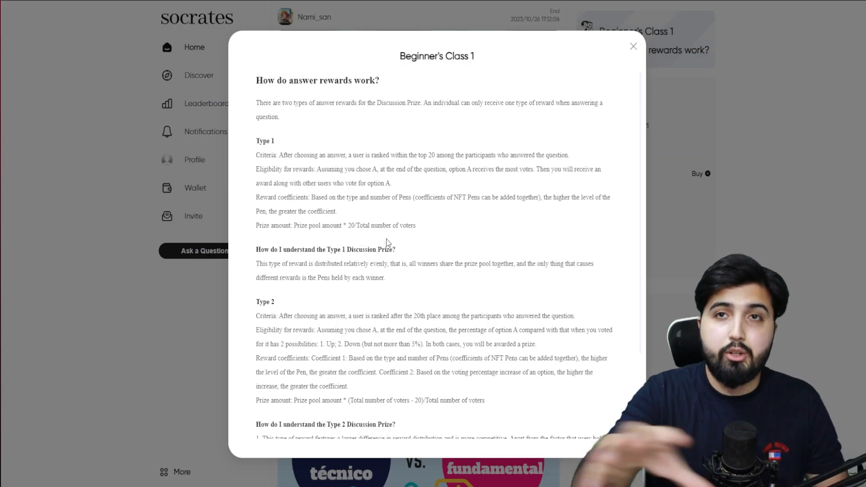
pyautogui.click(633, 47)
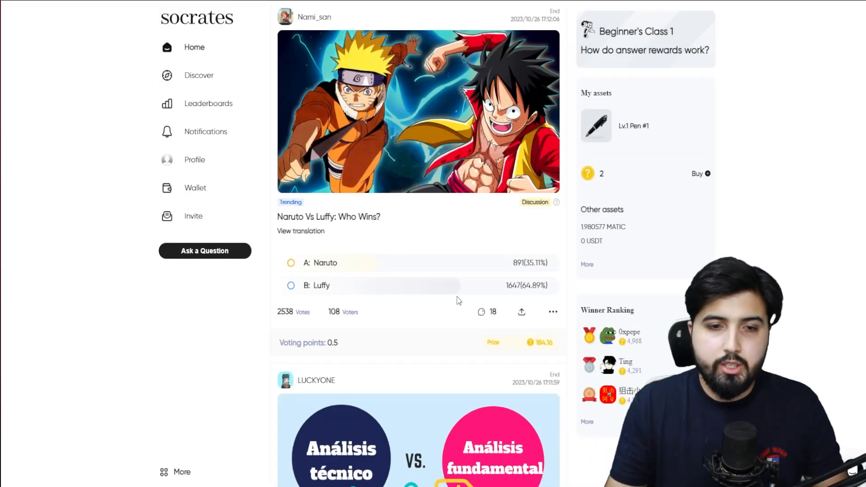
pyautogui.moveTo(359, 138)
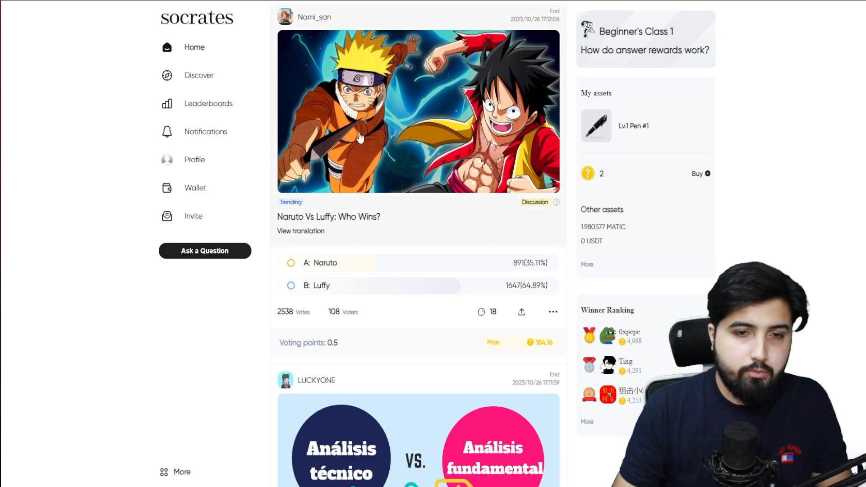
pyautogui.moveTo(360, 268)
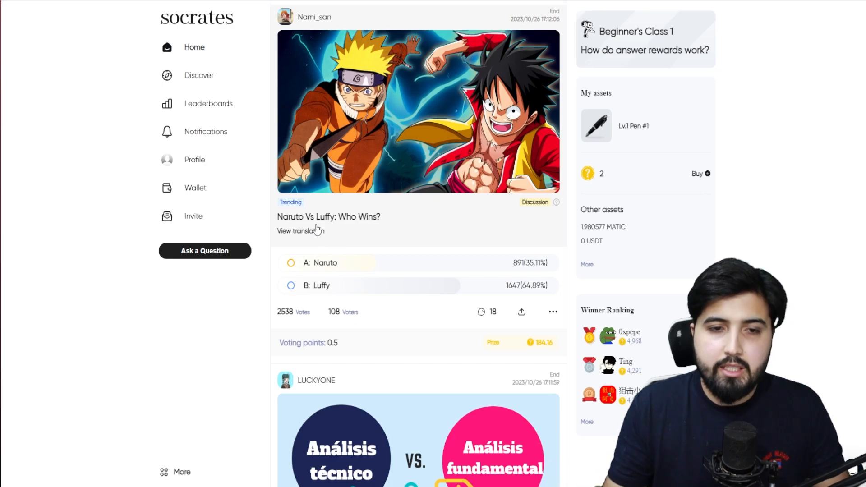
pyautogui.moveTo(303, 223)
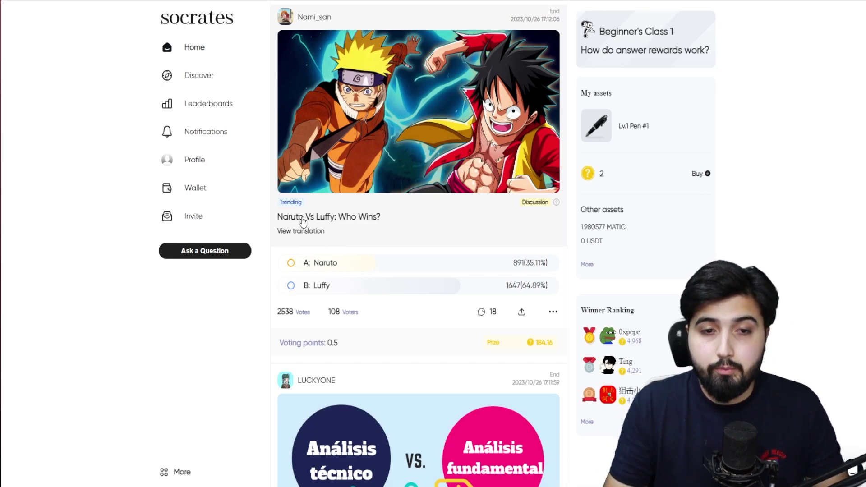
pyautogui.moveTo(376, 257)
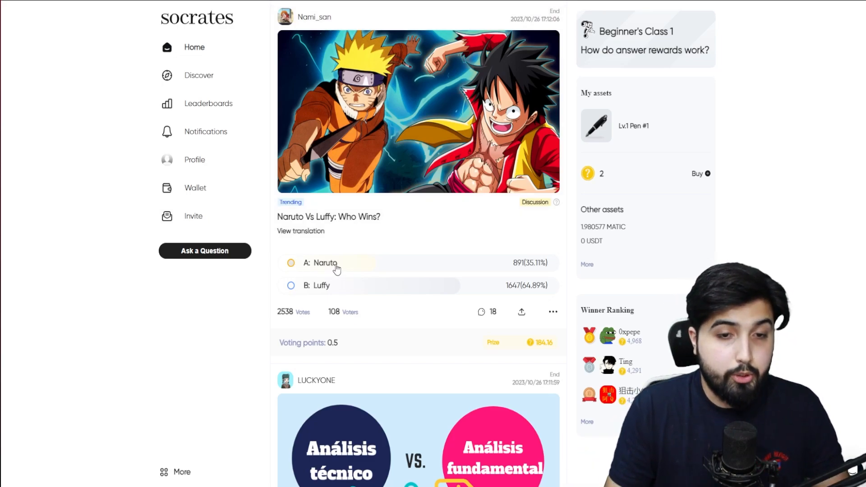
pyautogui.moveTo(354, 295)
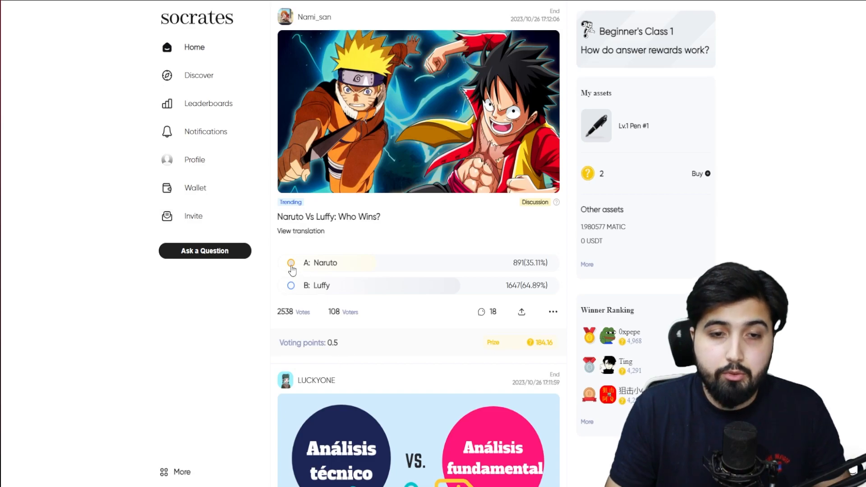
pyautogui.click(291, 263)
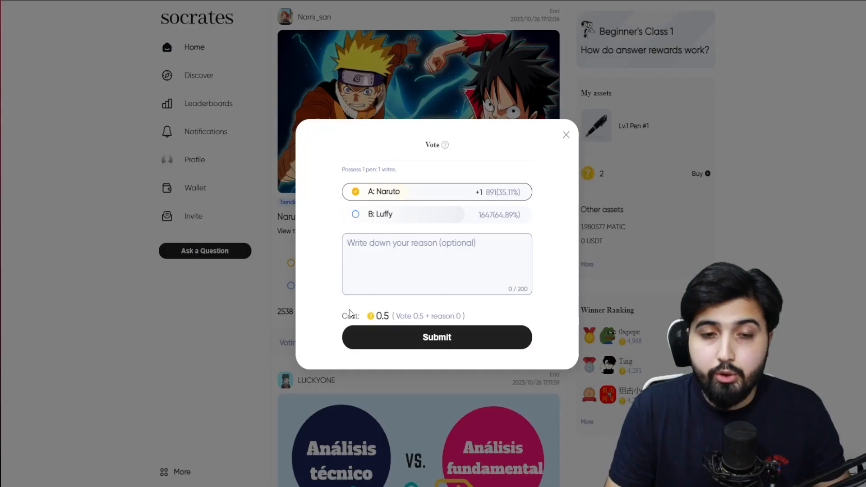
pyautogui.moveTo(546, 153)
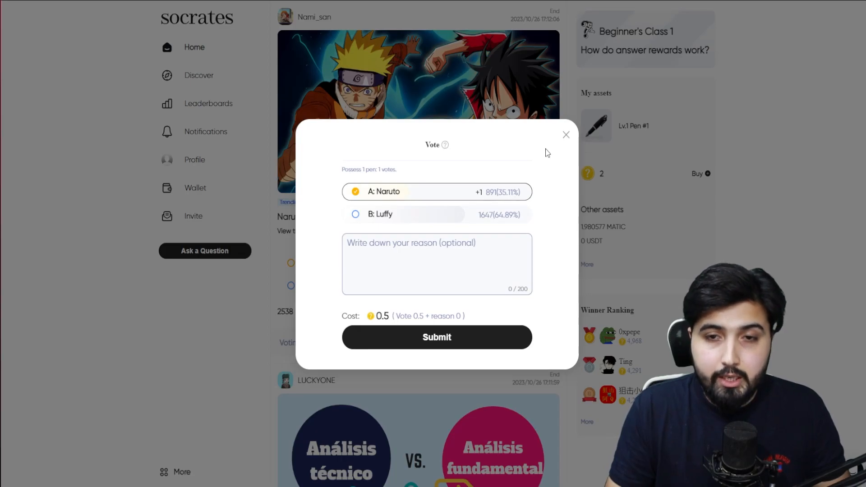
pyautogui.click(566, 134)
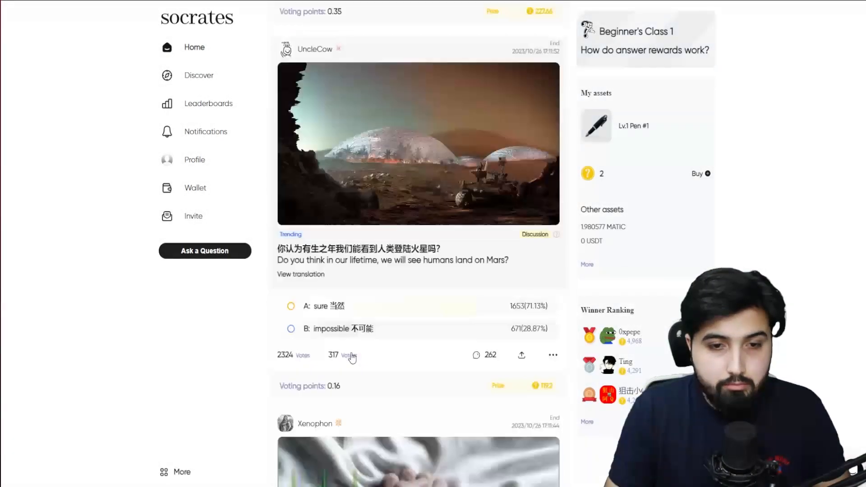
pyautogui.scroll(3)
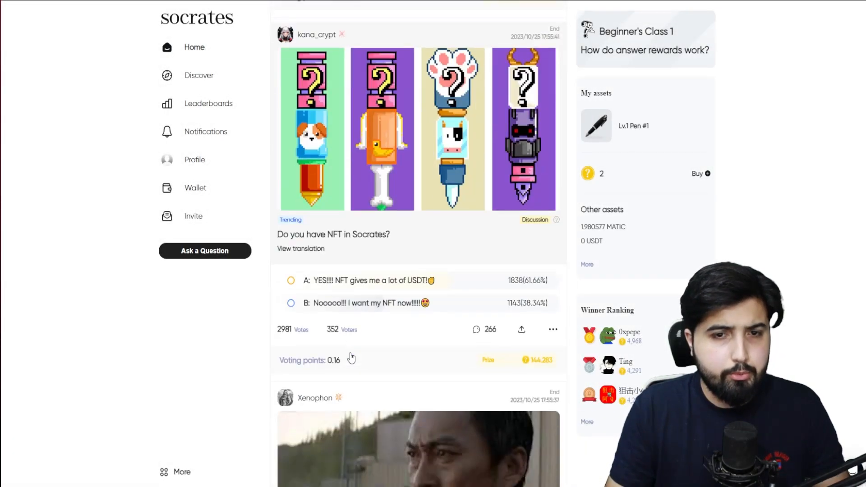
pyautogui.scroll(-3)
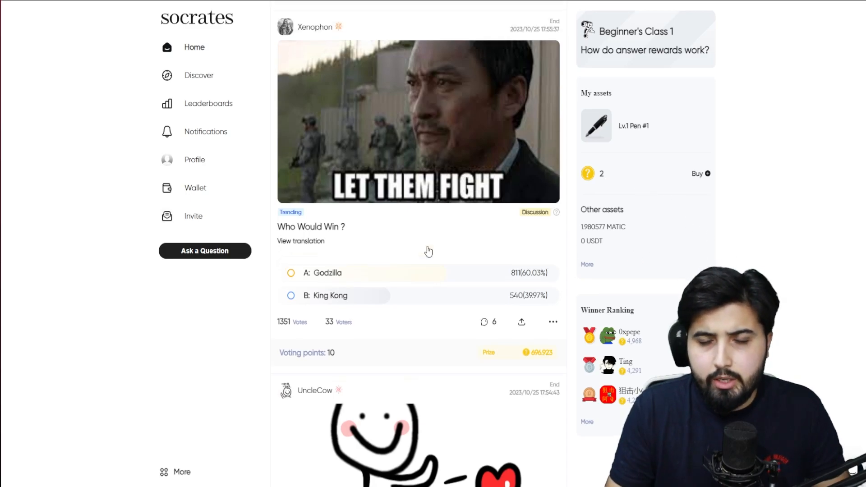
pyautogui.scroll(-3)
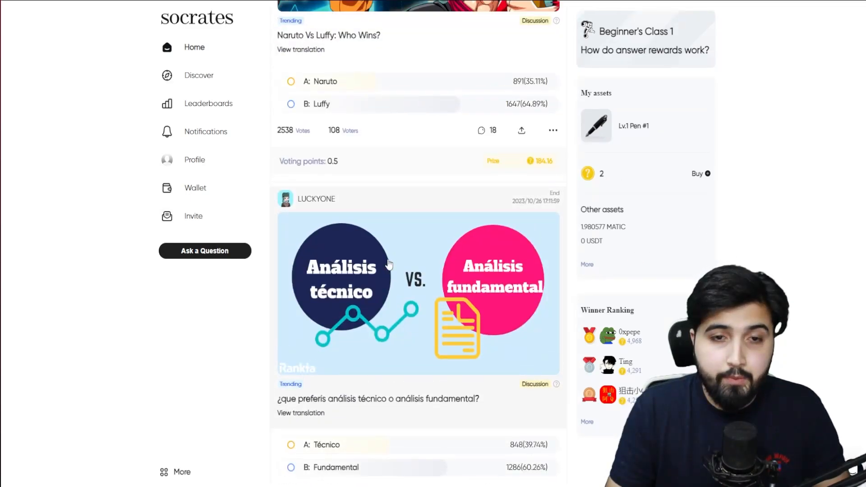
pyautogui.scroll(3)
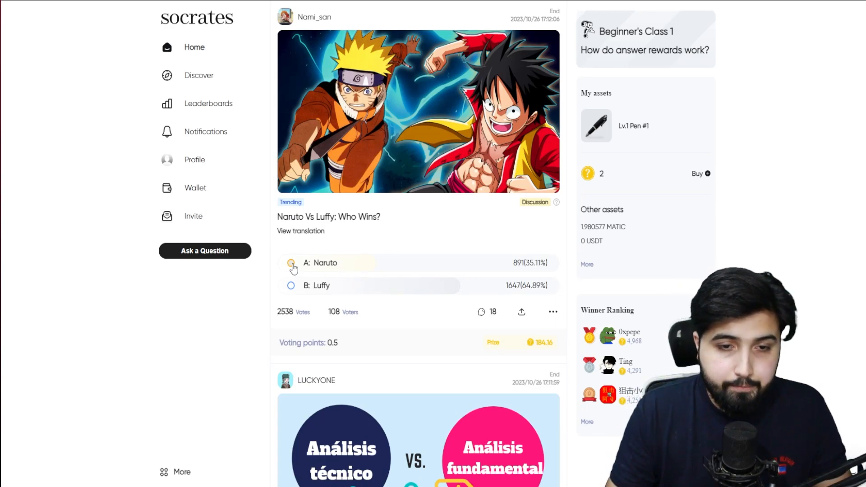
# Vote for option A: Naruto on Naruto Vs Luffy, spending 0.5 points.
pyautogui.click(291, 263)
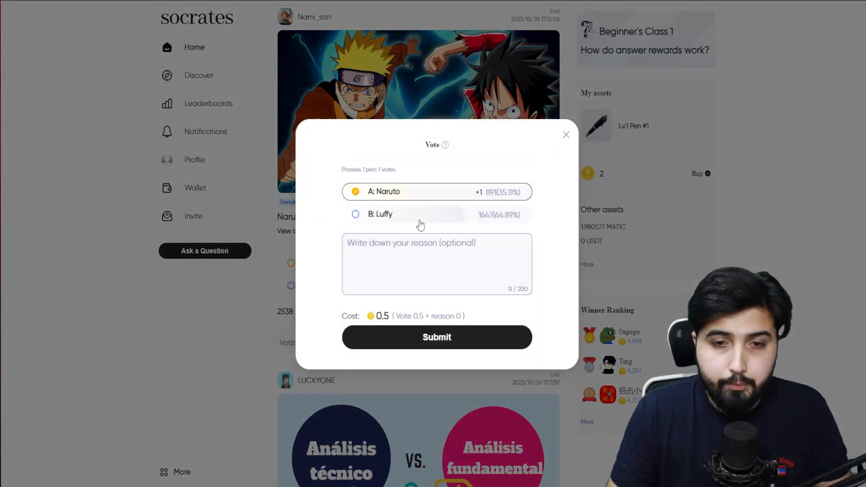
pyautogui.moveTo(416, 326)
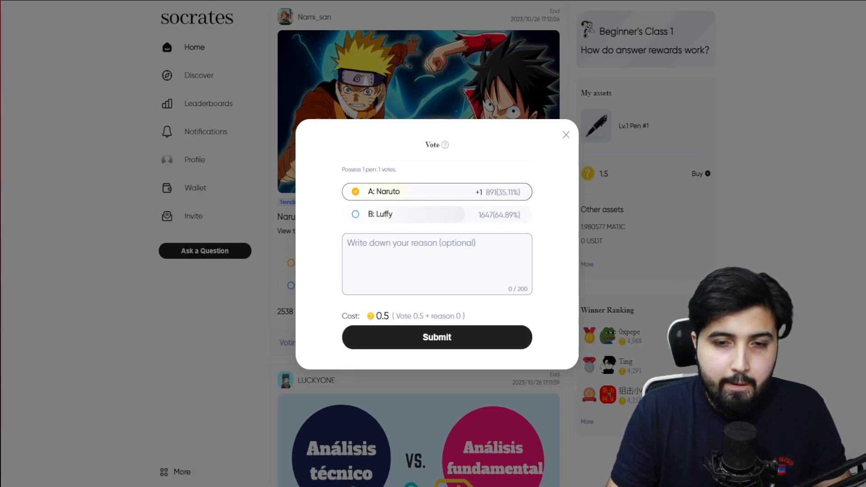
pyautogui.click(437, 338)
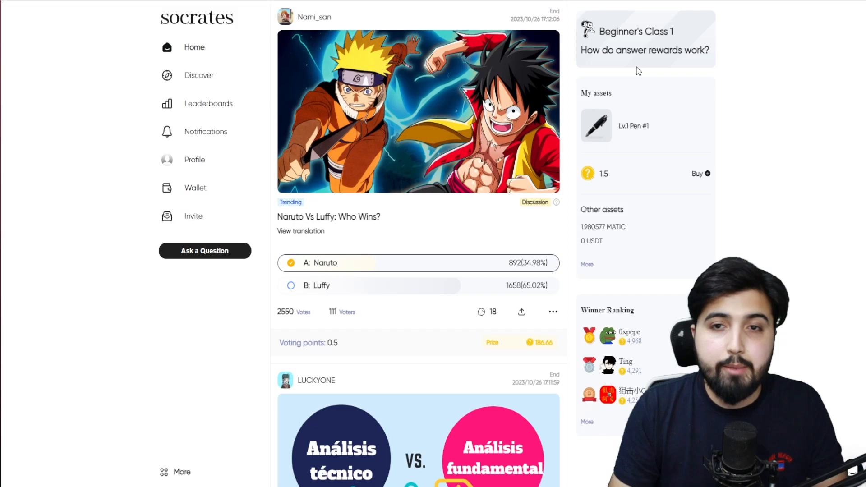
pyautogui.click(644, 40)
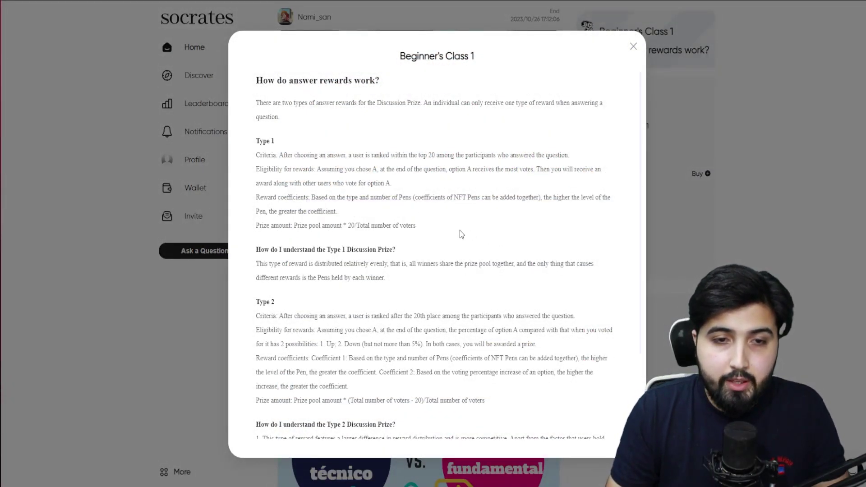
pyautogui.moveTo(441, 227)
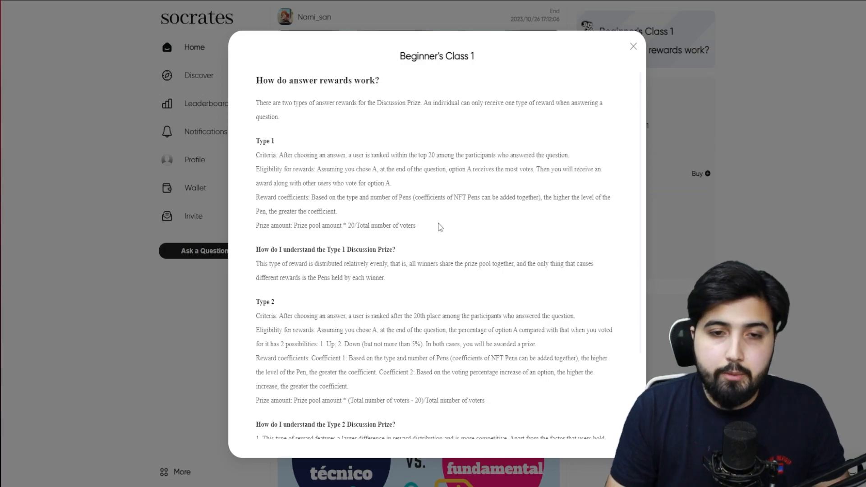
pyautogui.moveTo(434, 227)
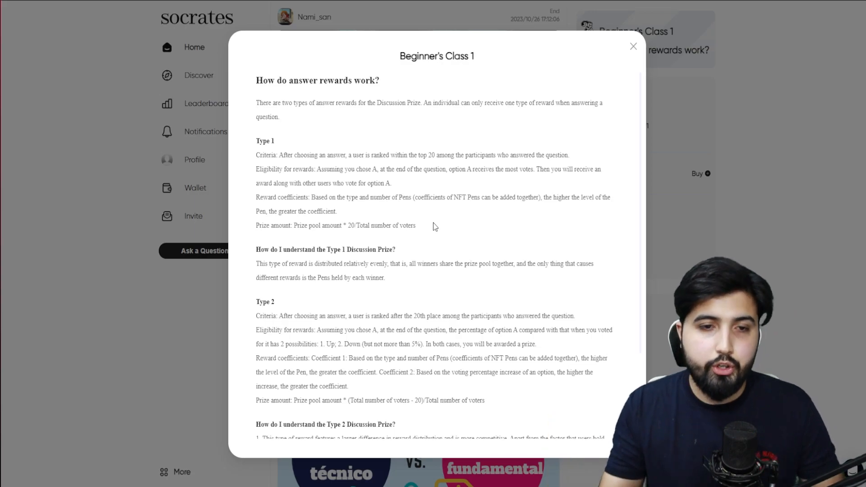
pyautogui.moveTo(266, 195)
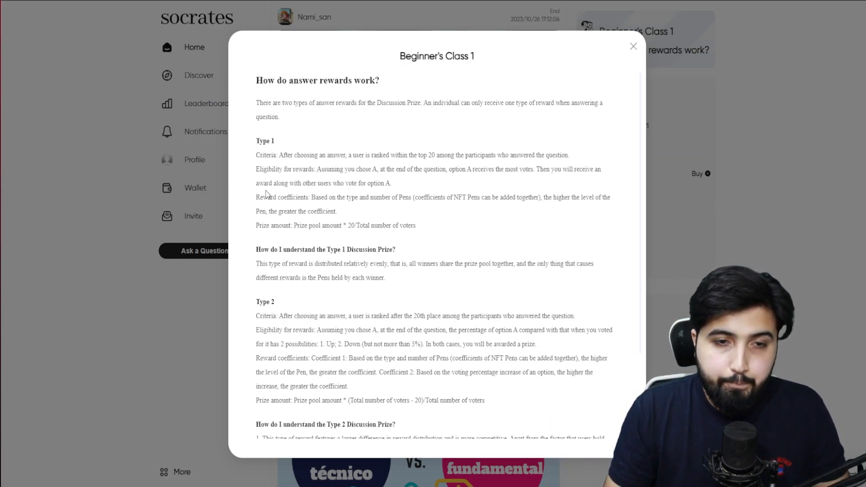
pyautogui.moveTo(430, 310)
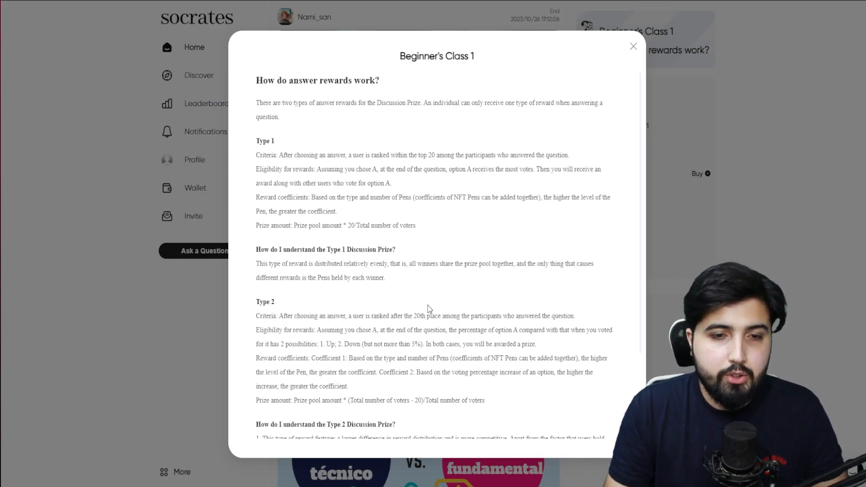
# Scroll through the Type 1 and Type 2 prize rules, then close the guide.
pyautogui.scroll(-3)
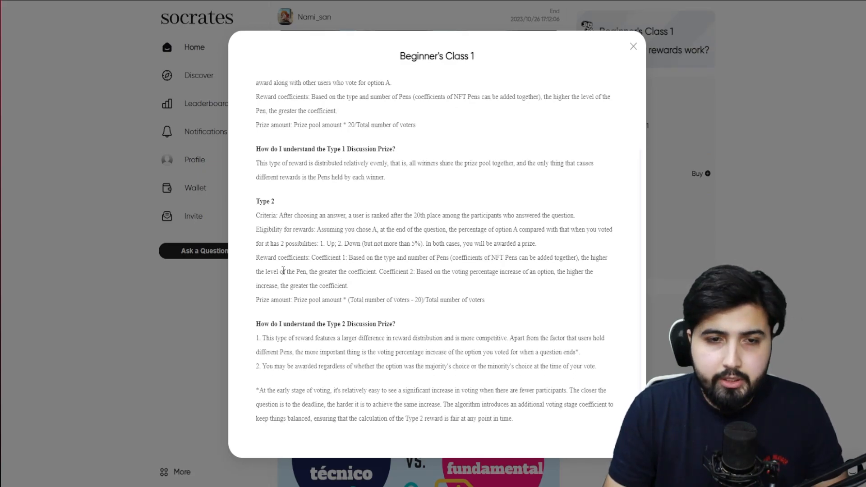
pyautogui.moveTo(364, 223)
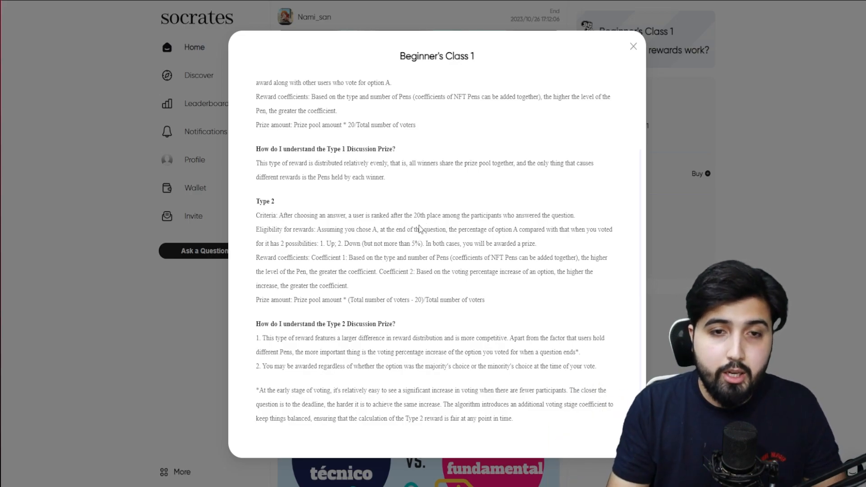
pyautogui.scroll(3)
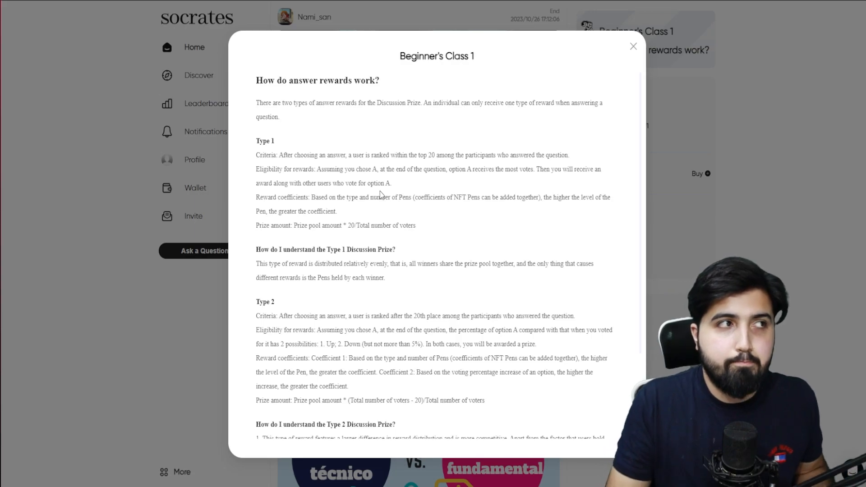
pyautogui.click(633, 46)
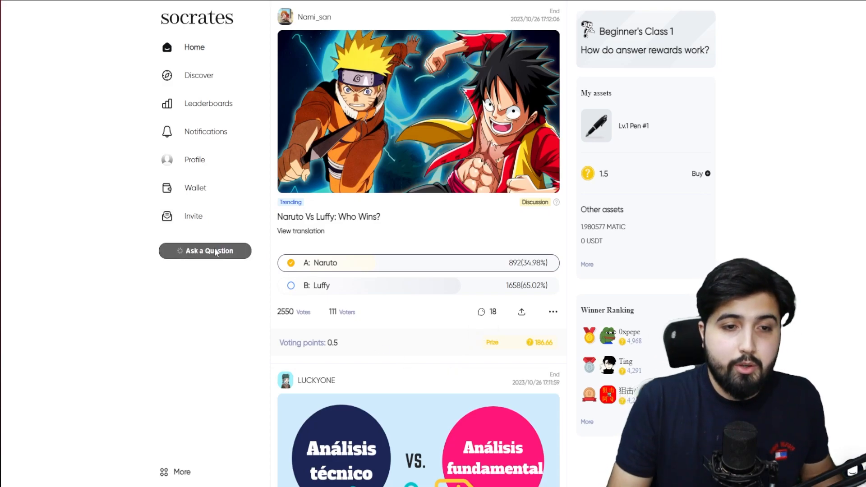
# Start creating a new question from the home feed.
pyautogui.click(205, 251)
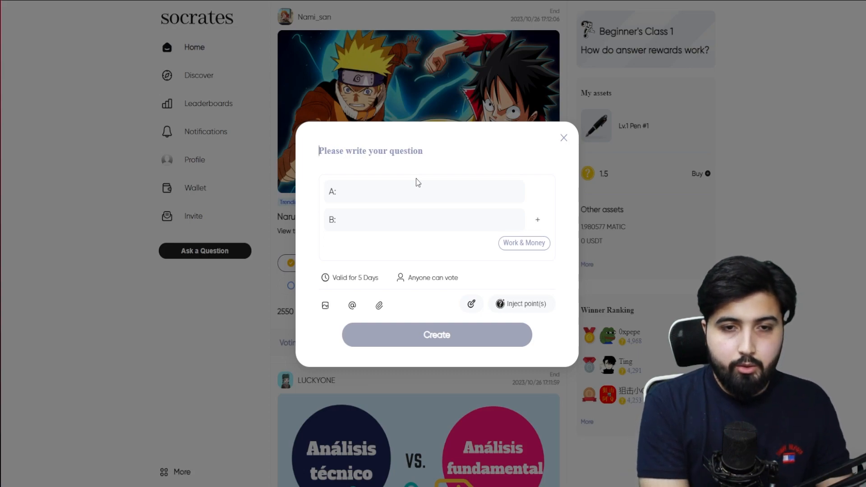
# Type the question title 'What will be the price of bitcoin by the end of October', correcting typos.
pyautogui.write('What will be t')
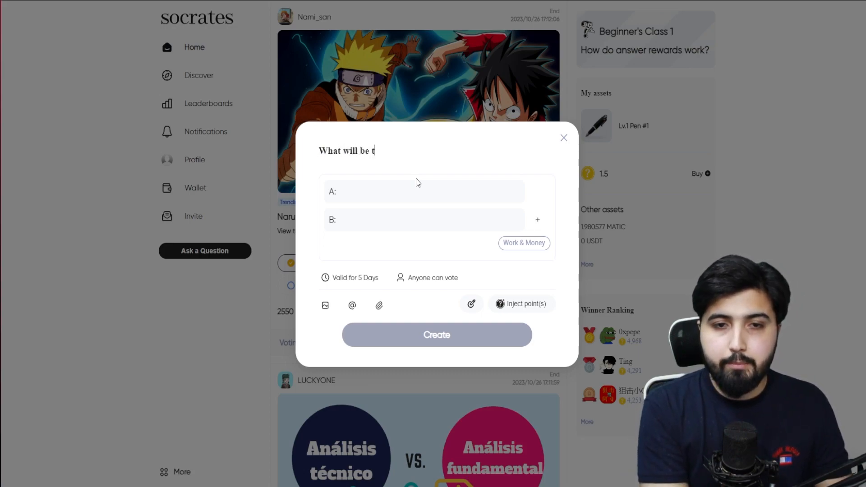
pyautogui.write('he price of bit')
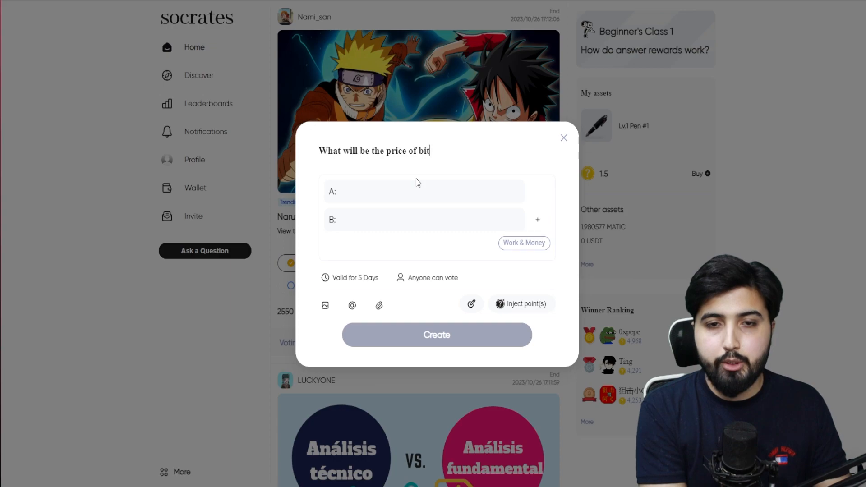
pyautogui.write('coin')
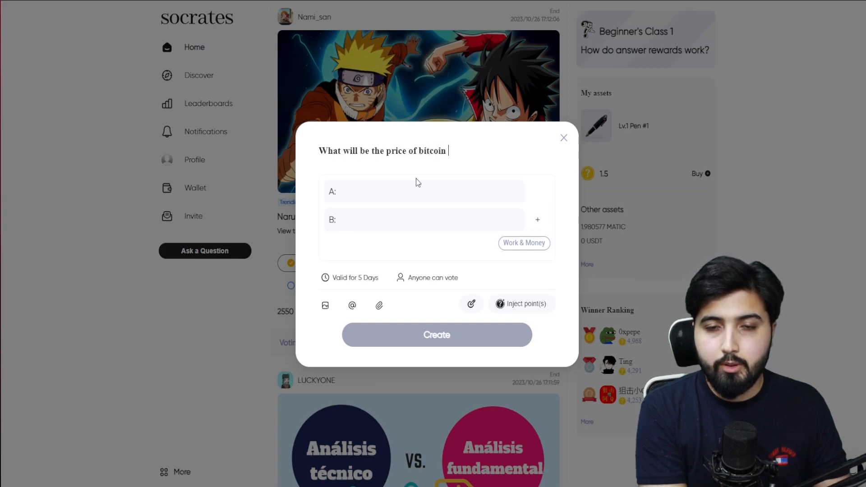
pyautogui.write('in the neext')
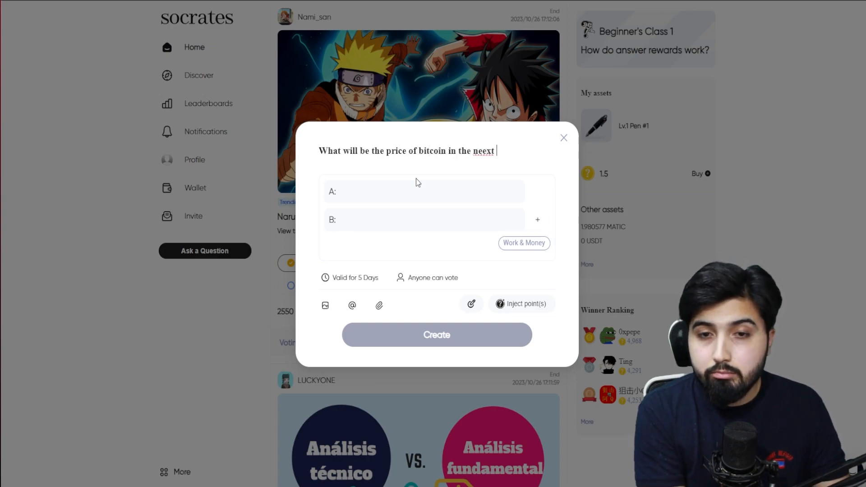
pyautogui.press('Backspace')
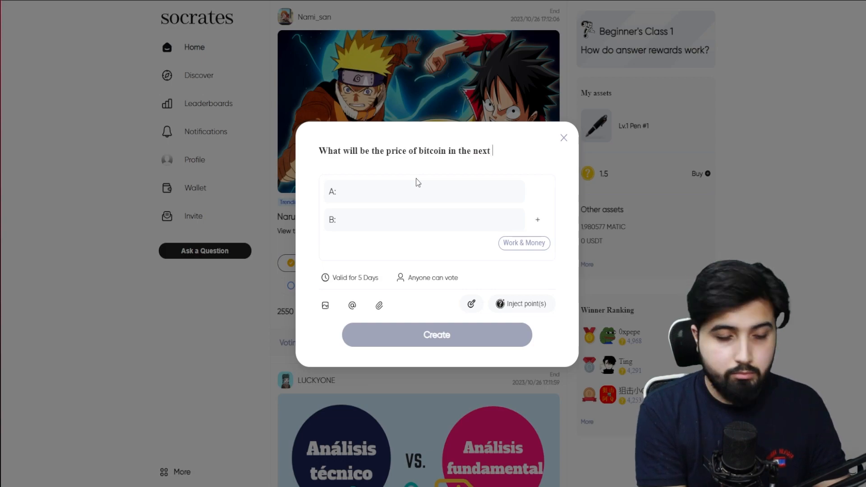
pyautogui.write('10 days')
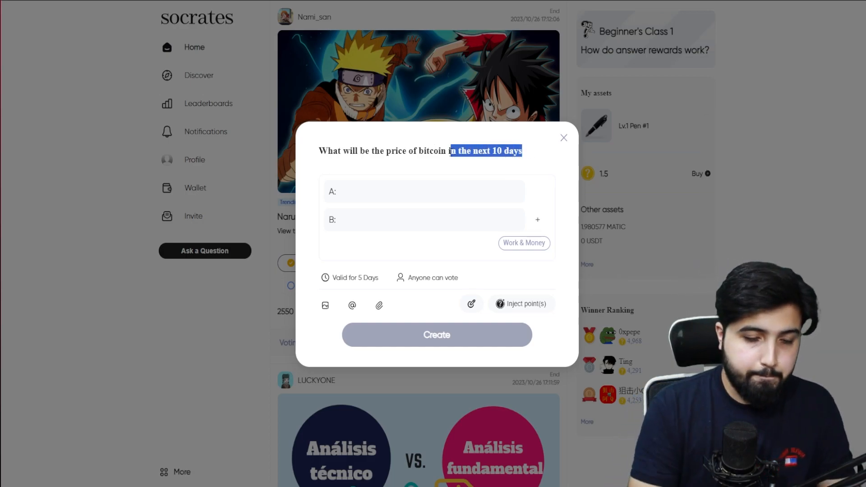
pyautogui.write('by the')
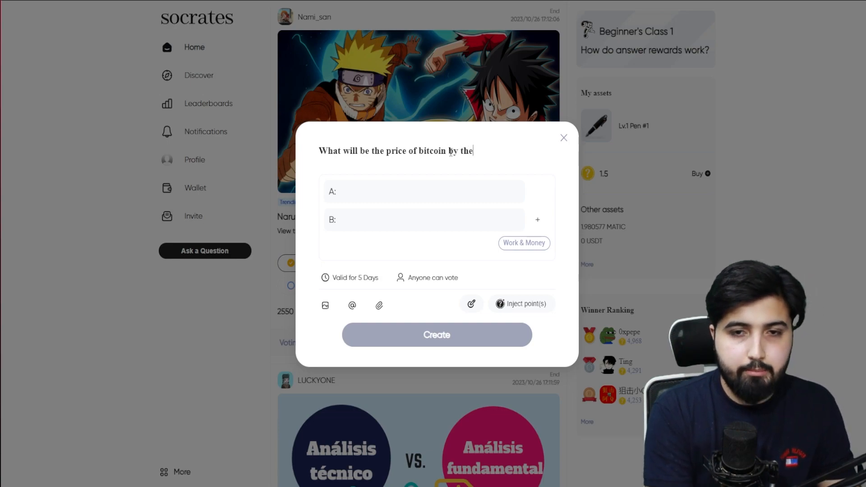
pyautogui.write('en')
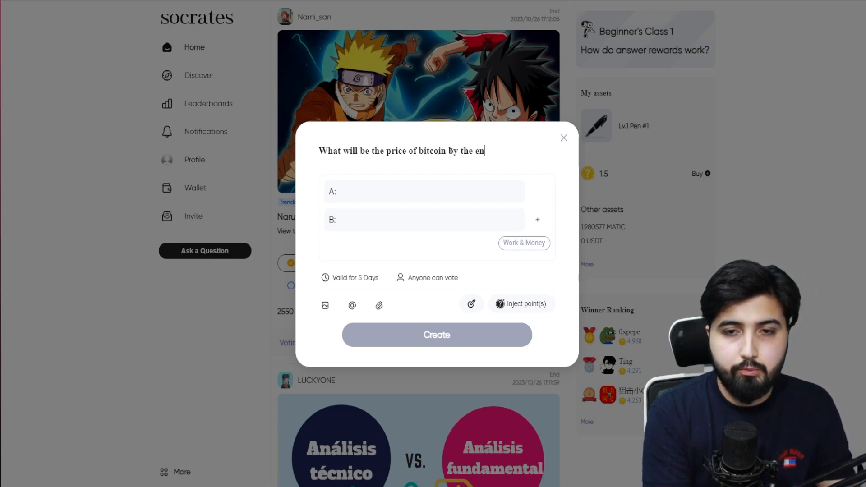
pyautogui.write('d of October')
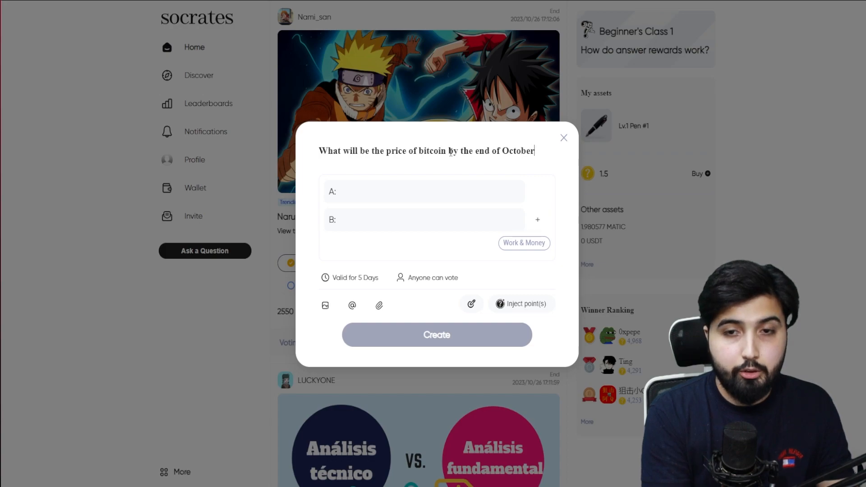
# Fill answer options A and B with 'Less Than 30k' and 'More than 30k'.
pyautogui.click(424, 191)
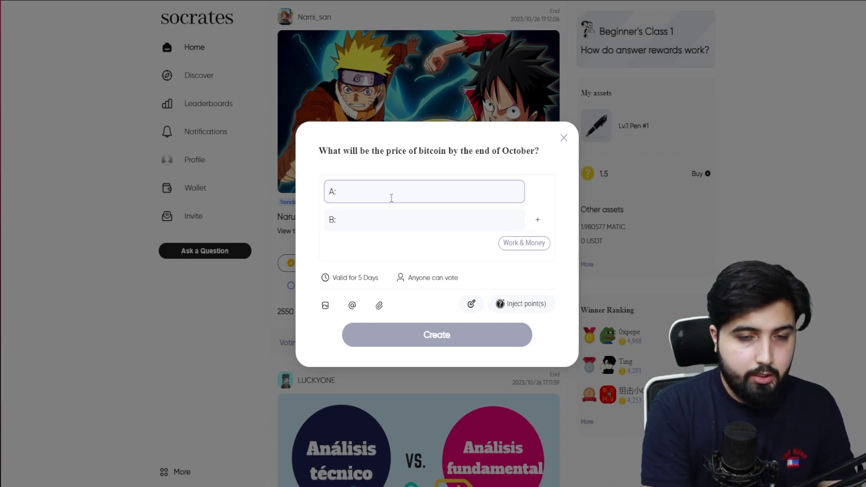
pyautogui.write('Lee')
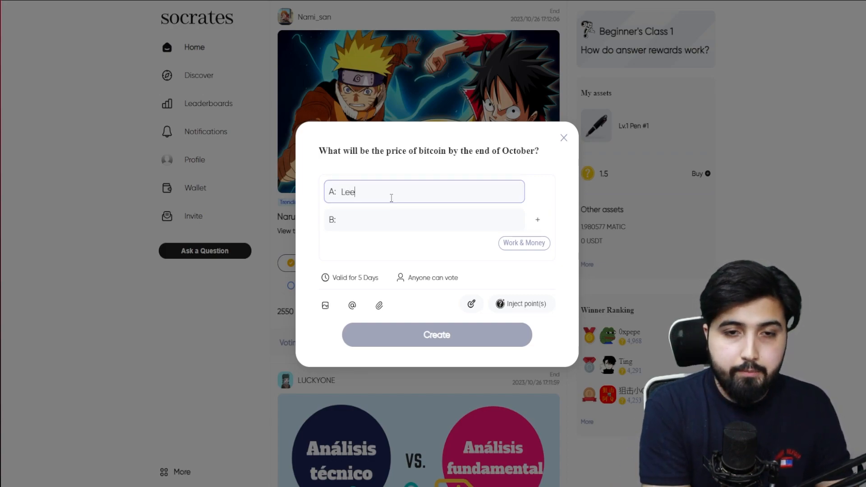
pyautogui.press('Backspace')
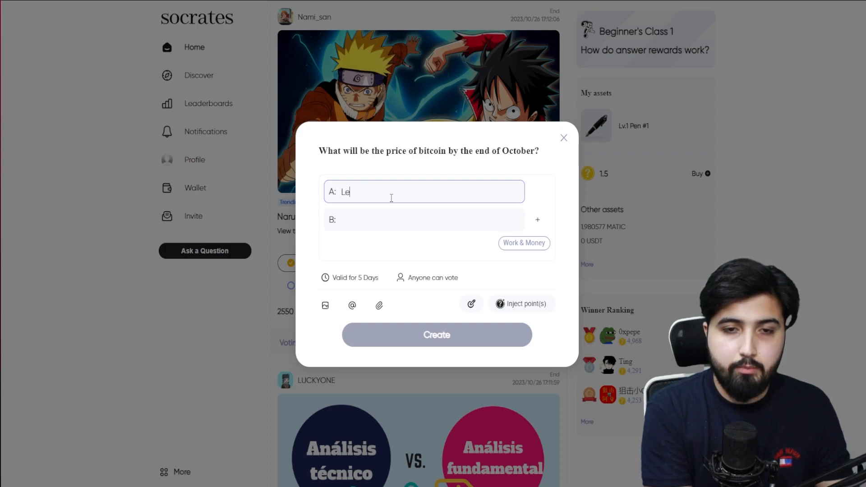
pyautogui.write('ss Than 3')
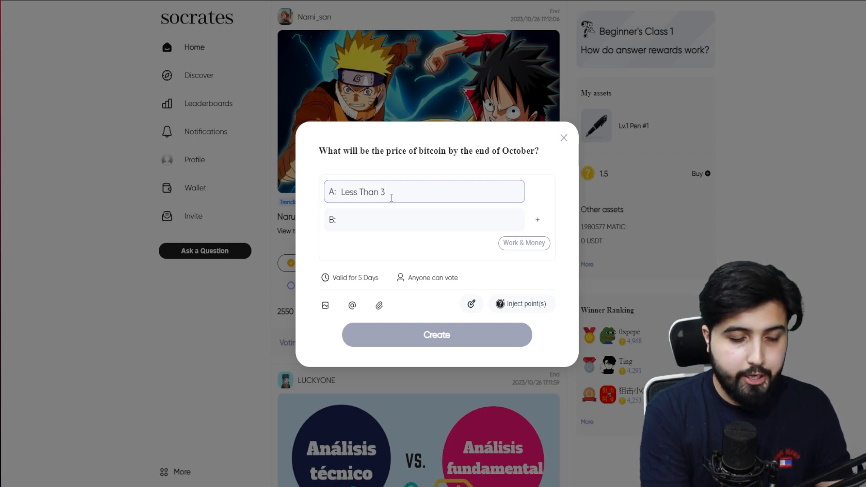
pyautogui.write('0k')
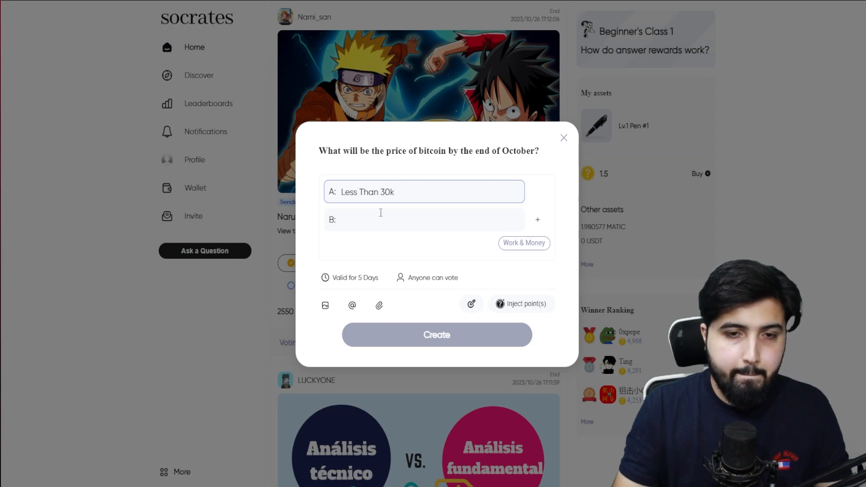
pyautogui.write('More t')
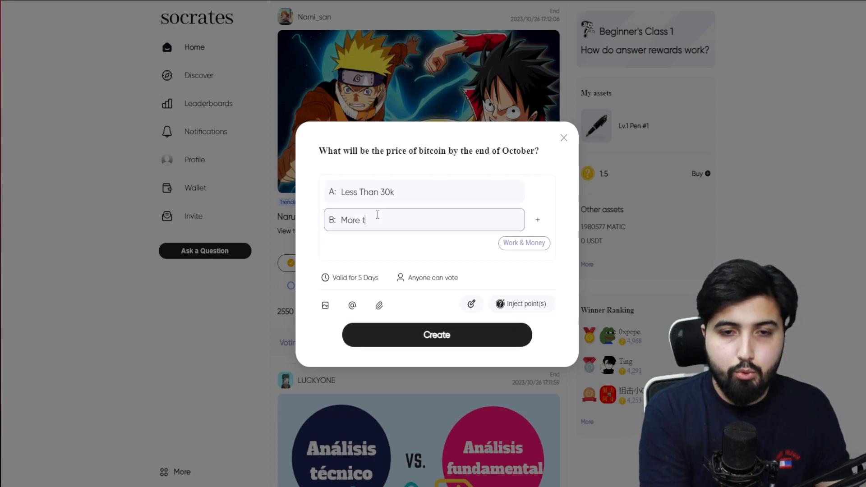
pyautogui.write('han 30')
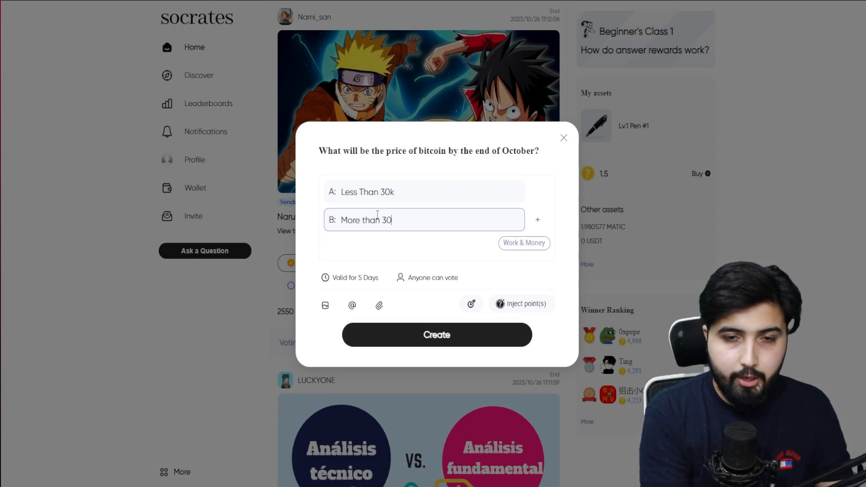
pyautogui.write('k')
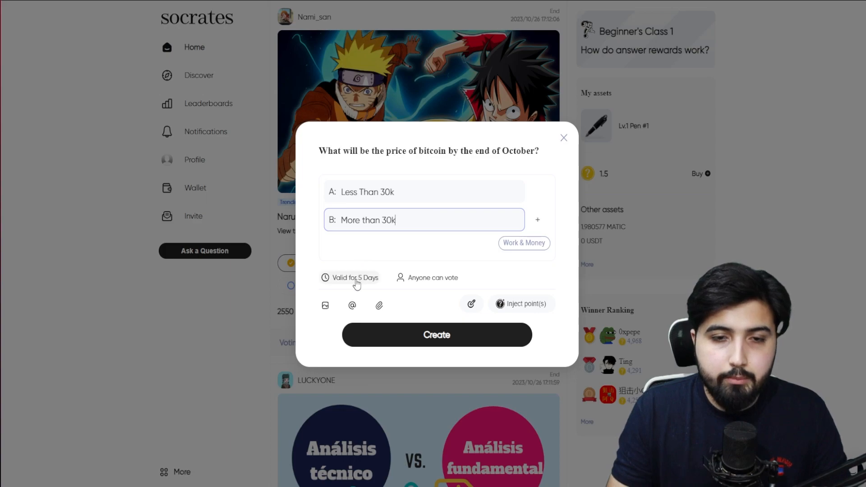
# Change the question's validity from 5 to 10 days, keeping the Work & Money category.
pyautogui.click(356, 277)
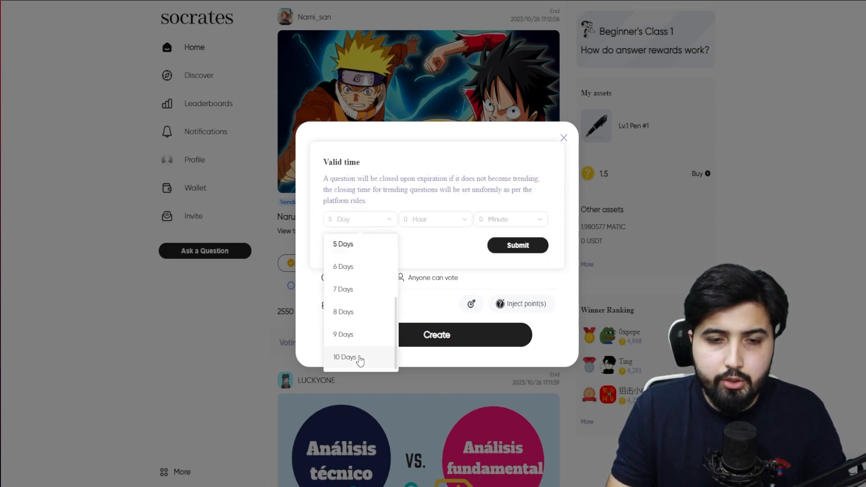
pyautogui.click(345, 357)
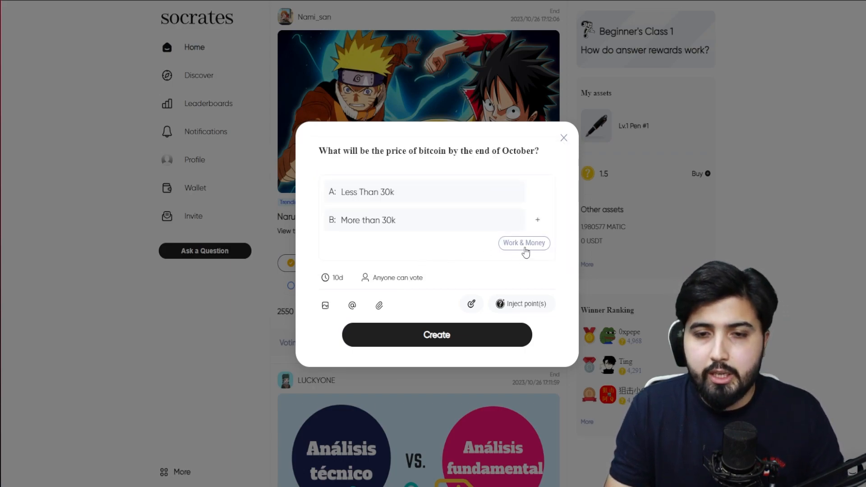
pyautogui.click(523, 243)
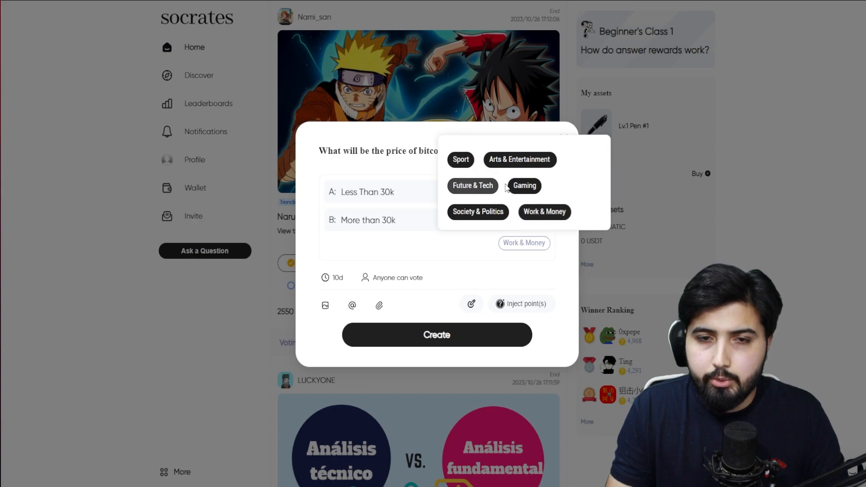
pyautogui.click(395, 239)
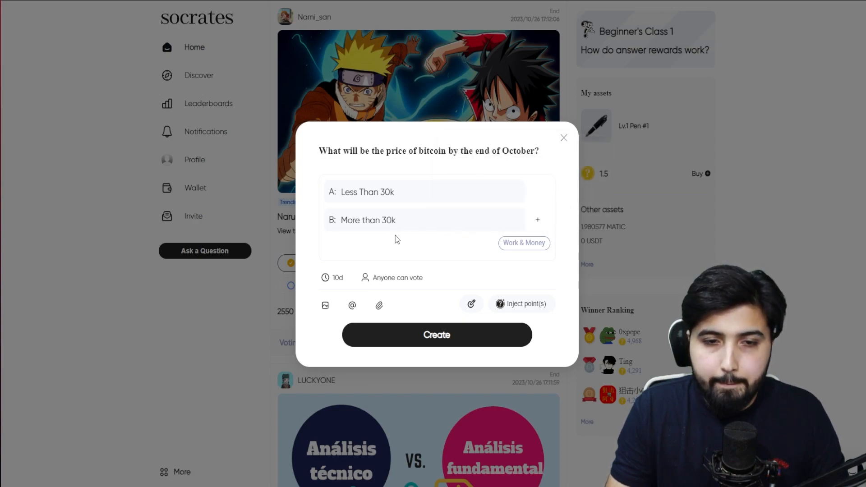
pyautogui.moveTo(325, 305)
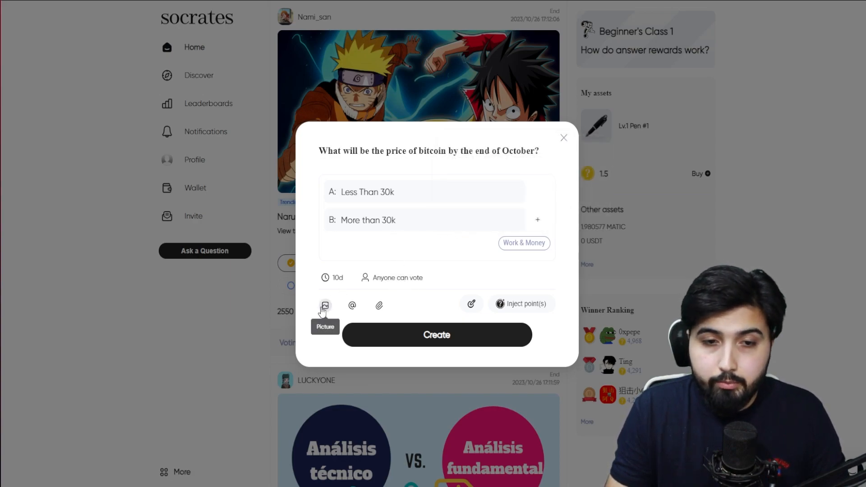
pyautogui.moveTo(352, 306)
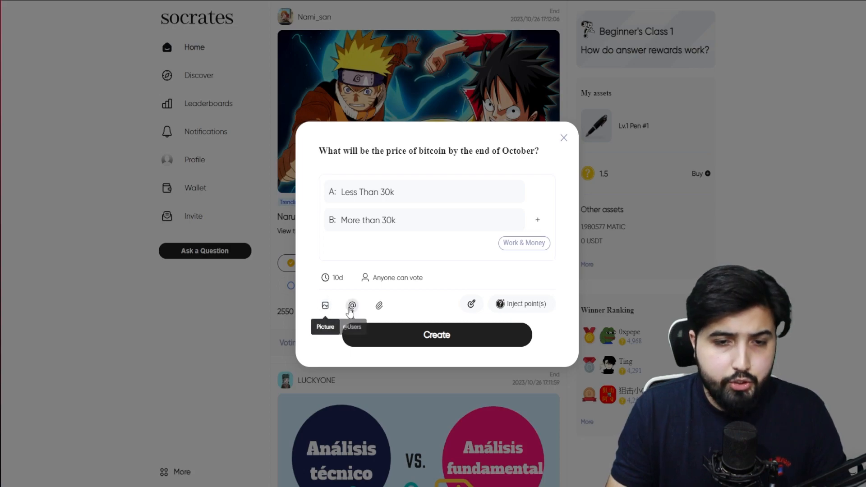
pyautogui.moveTo(379, 305)
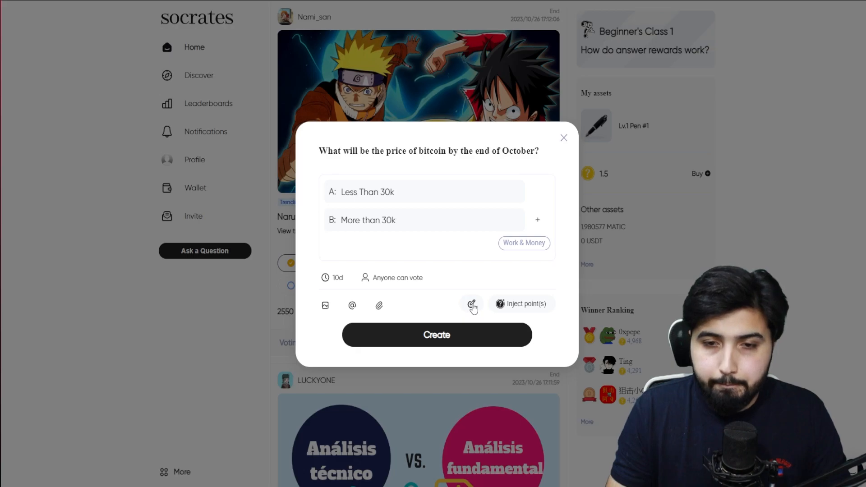
pyautogui.moveTo(521, 307)
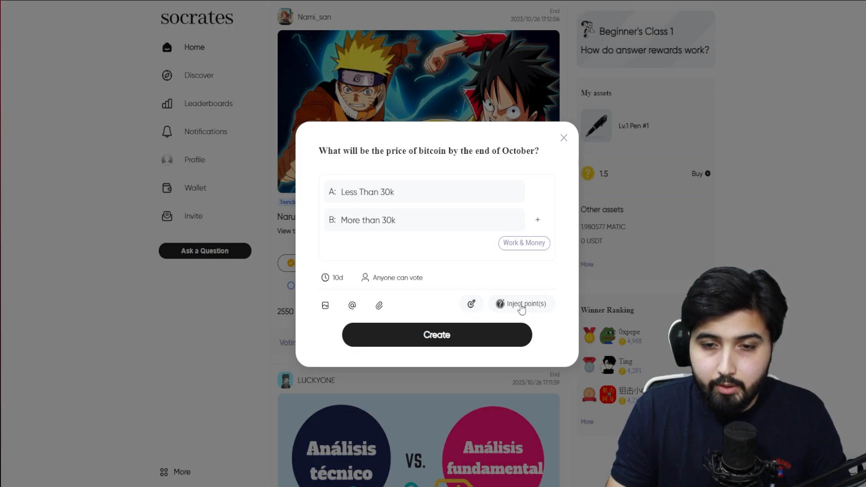
# Inject 0.16 points, then create and confirm the question at a 0.32-point cost.
pyautogui.click(524, 303)
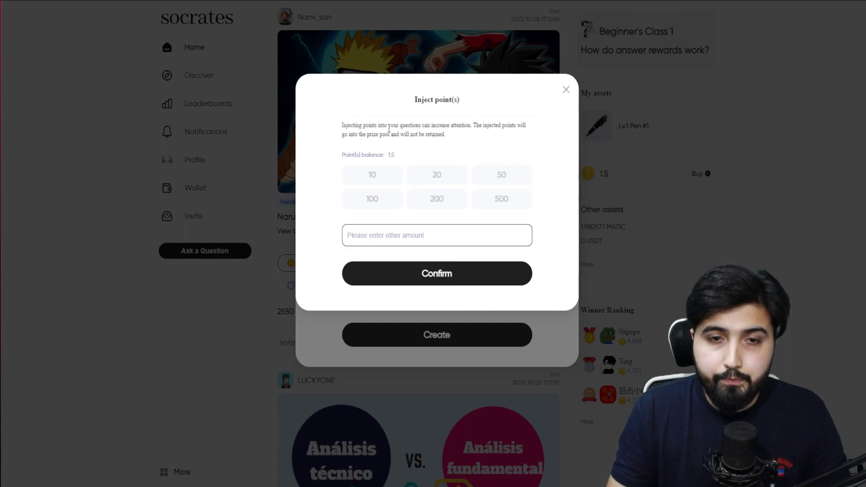
pyautogui.moveTo(469, 140)
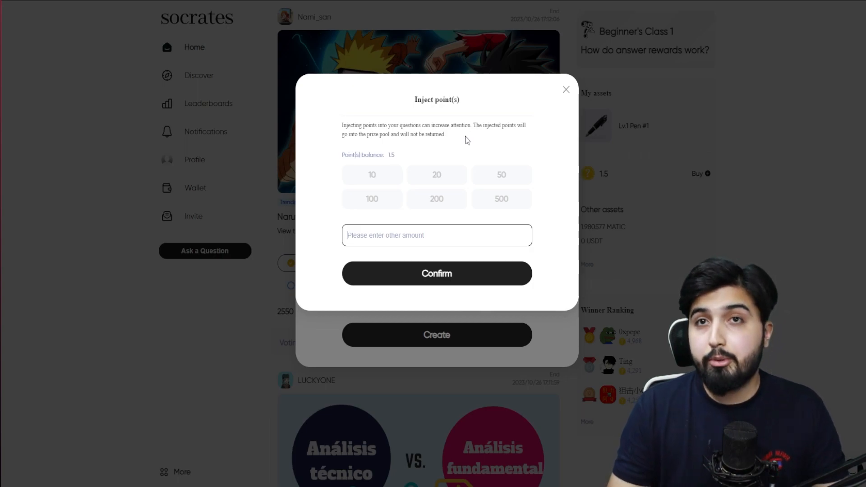
pyautogui.click(566, 89)
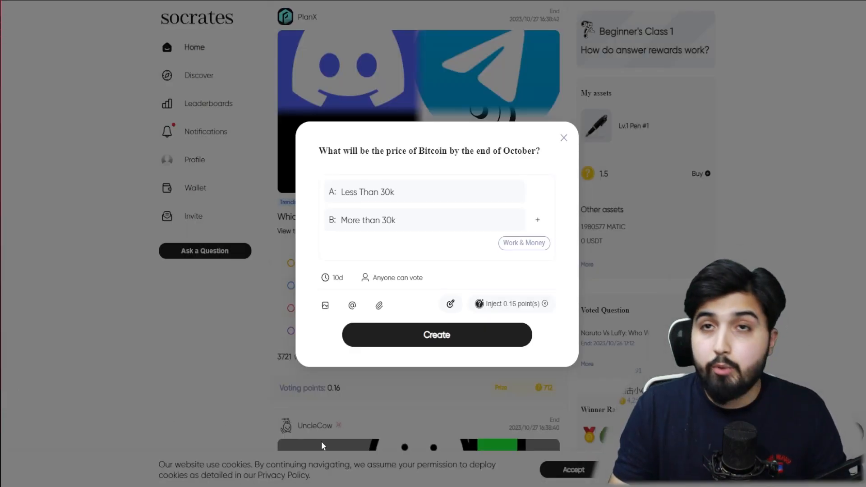
pyautogui.click(437, 335)
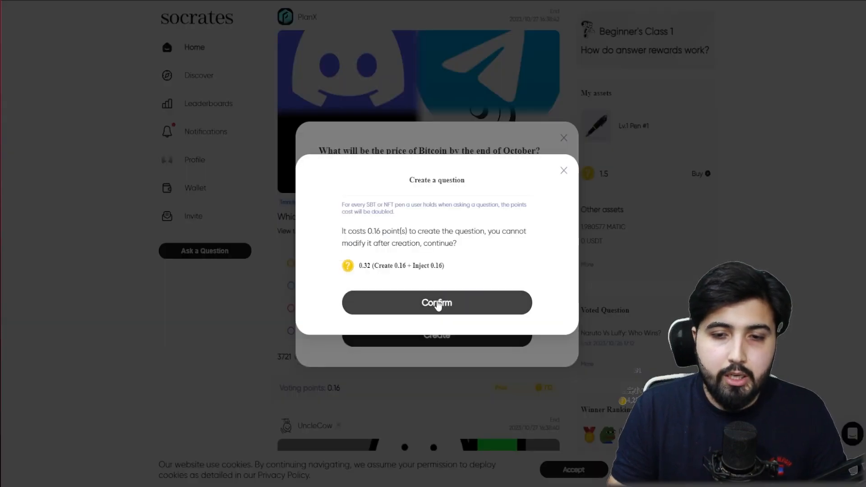
pyautogui.click(436, 303)
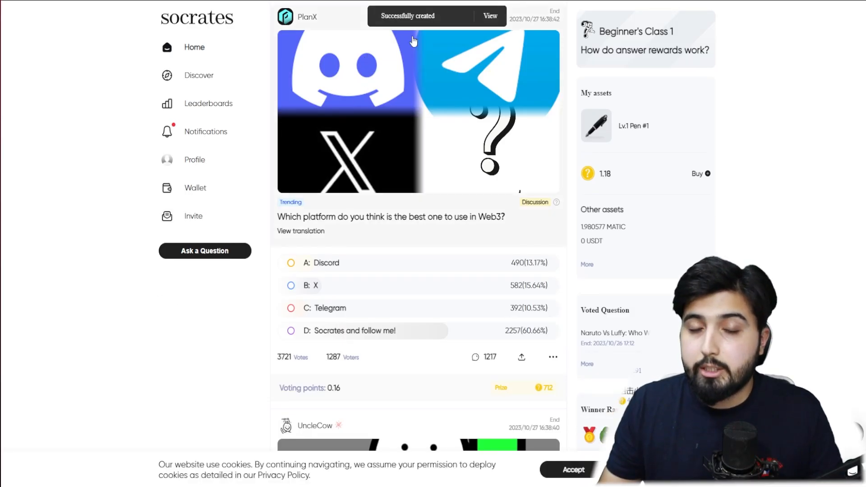
# Open the new Bitcoin question's page from the 'Successfully created' notification.
pyautogui.click(490, 15)
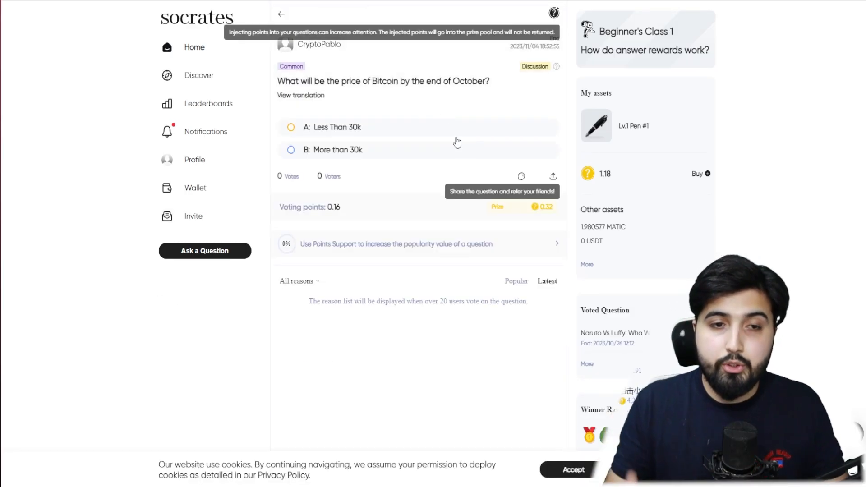
pyautogui.moveTo(102, 180)
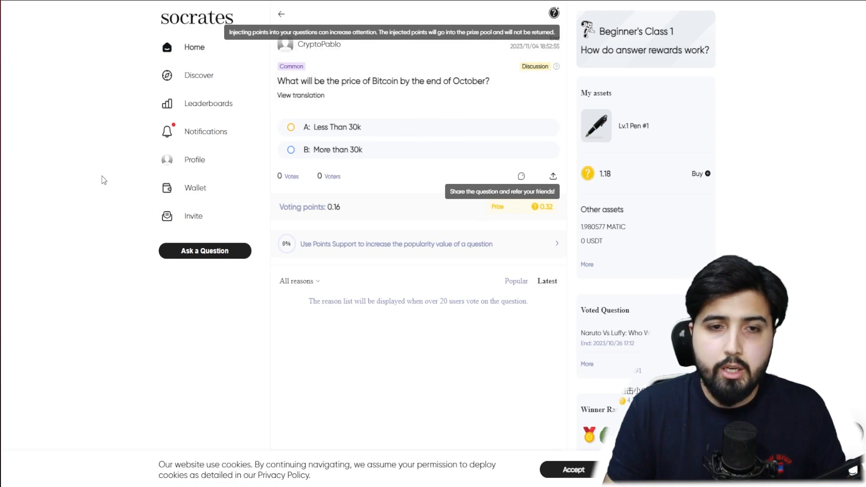
pyautogui.moveTo(461, 89)
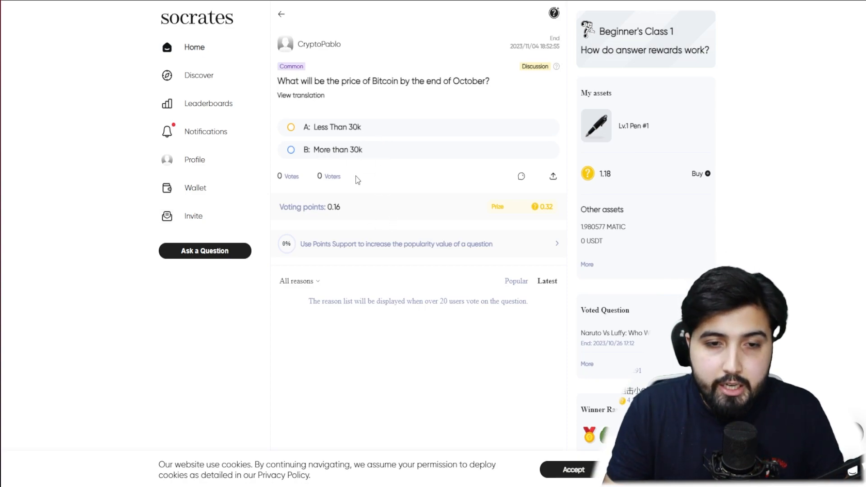
pyautogui.moveTo(102, 226)
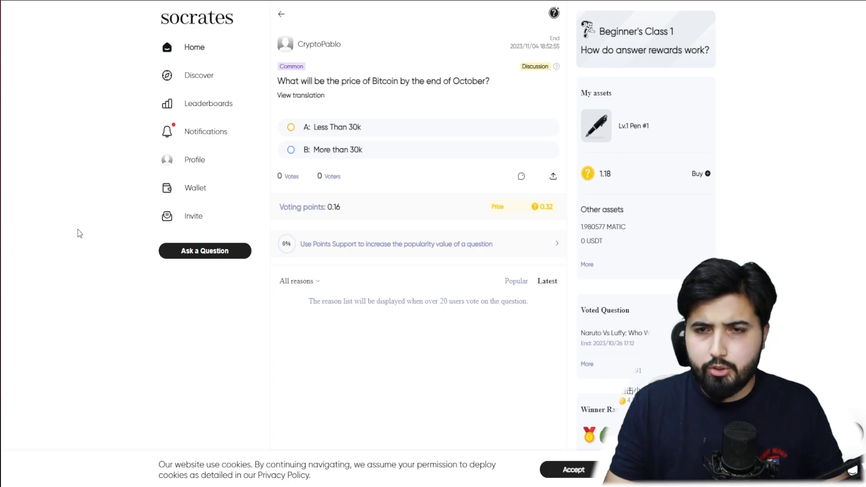
pyautogui.moveTo(17, 266)
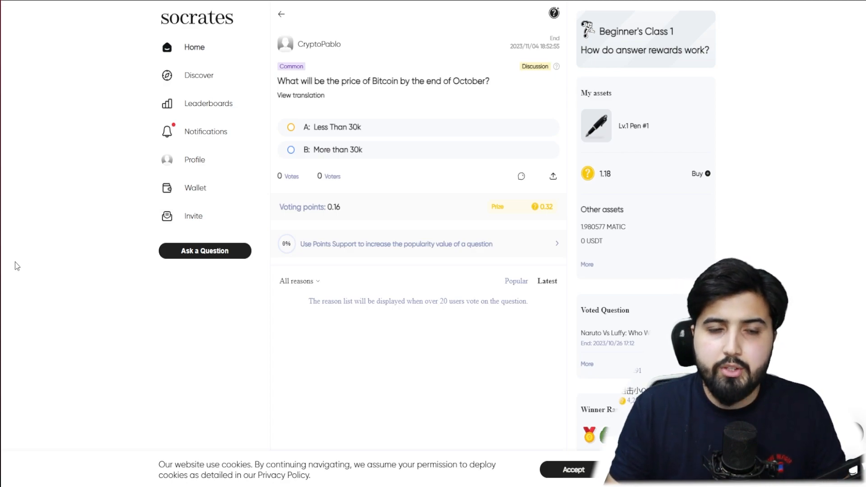